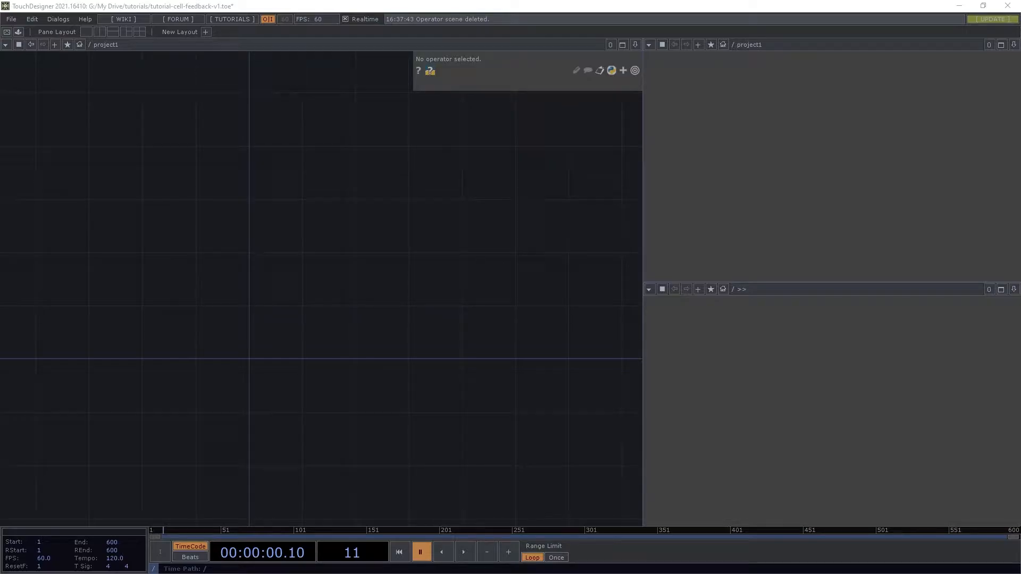
pyautogui.moveTo(322, 307)
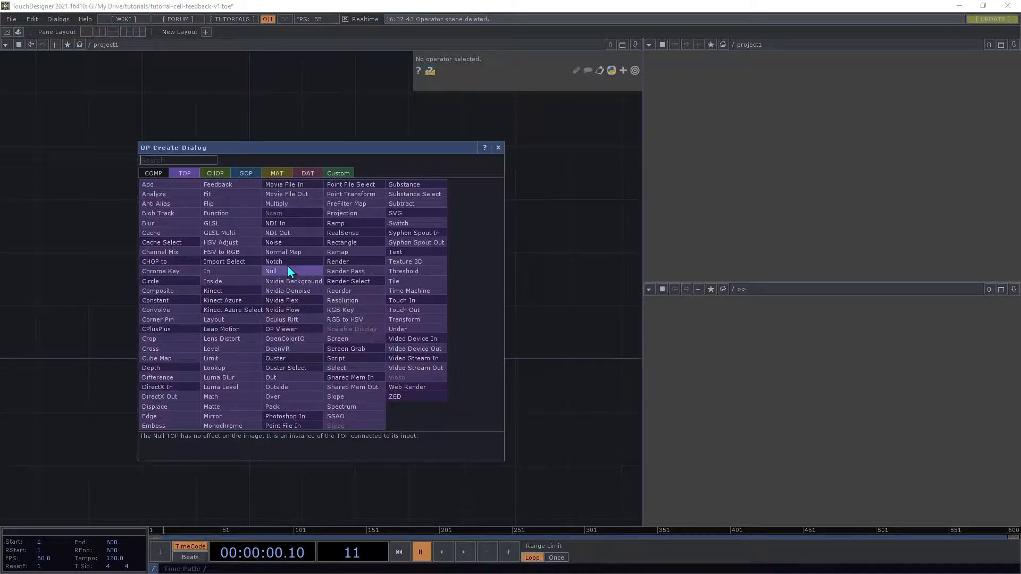
# Place a Base COMP in the network and name it scene
pyautogui.click(270, 272)
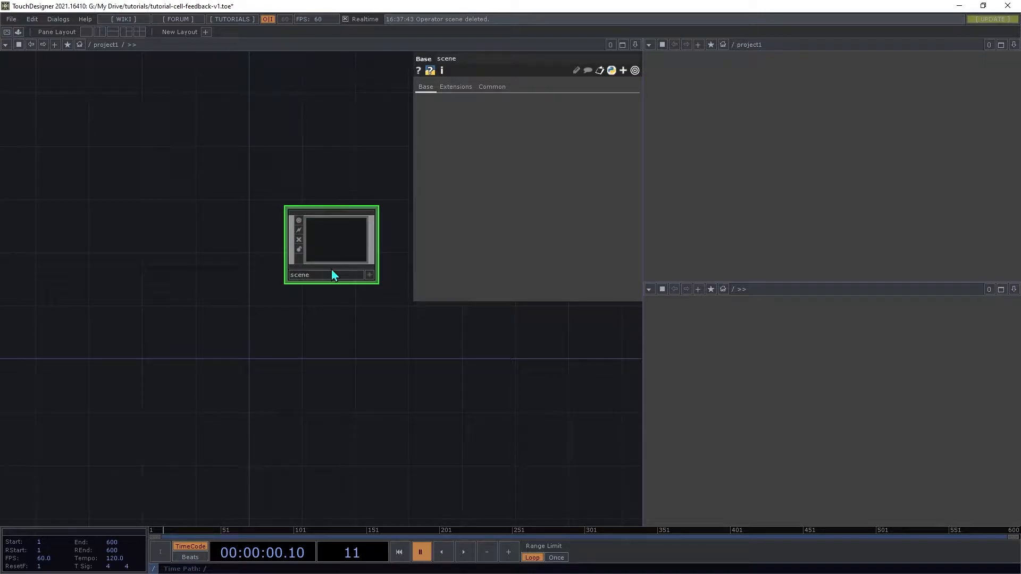
pyautogui.moveTo(332, 255)
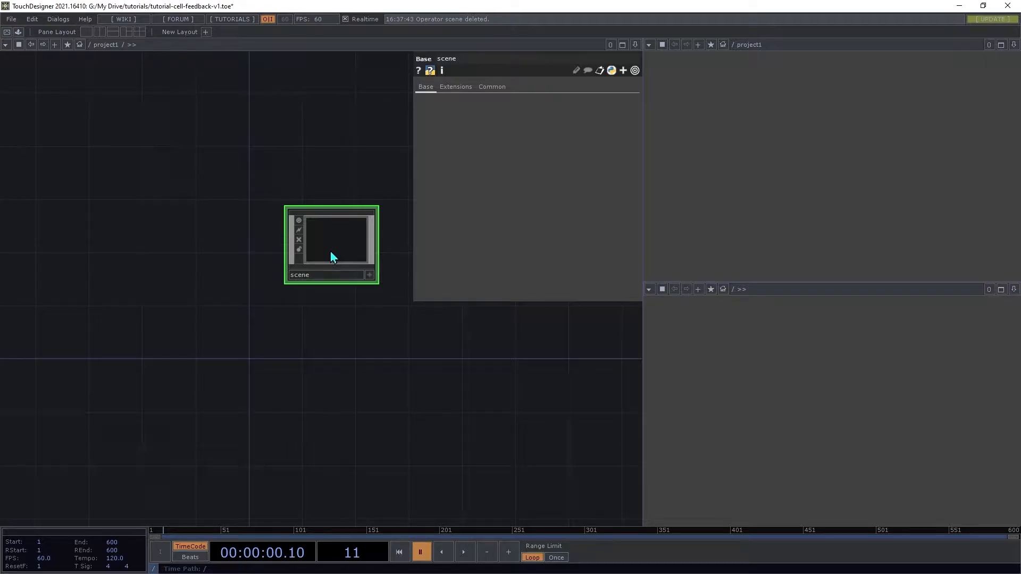
# Dive into scene and point the lower pane at /project1/scene
pyautogui.doubleClick(333, 242)
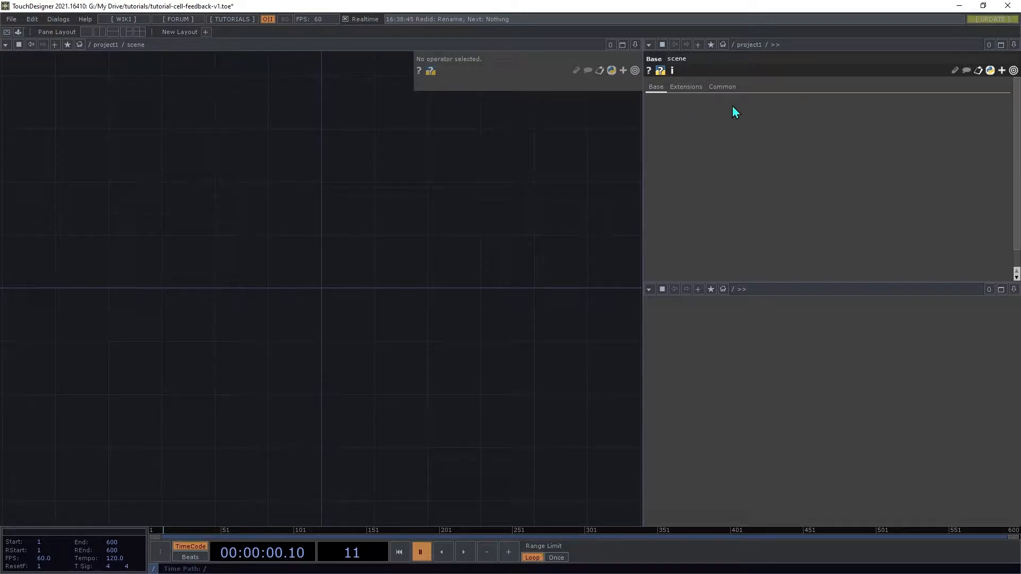
pyautogui.moveTo(713, 64)
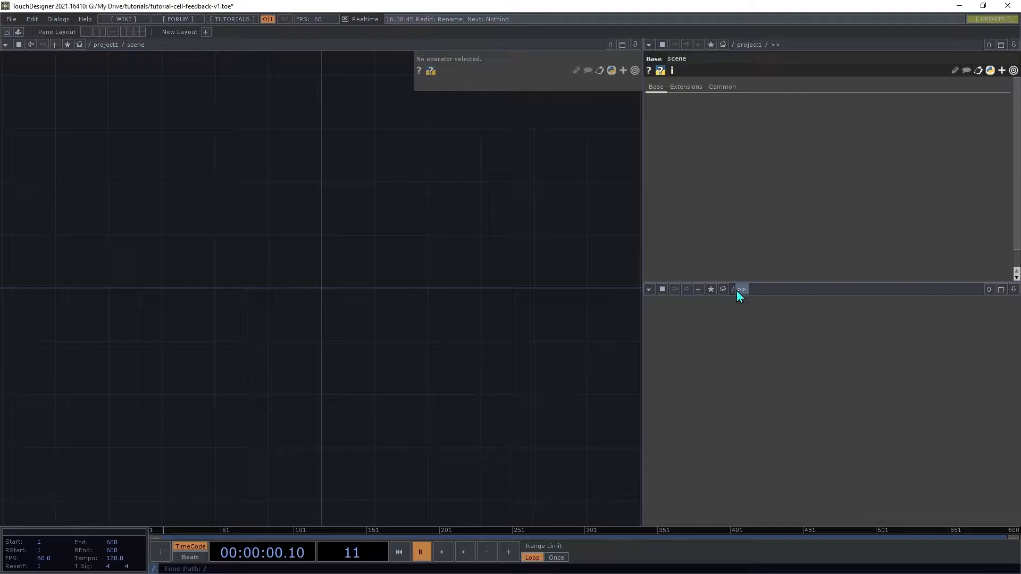
pyautogui.moveTo(741, 345)
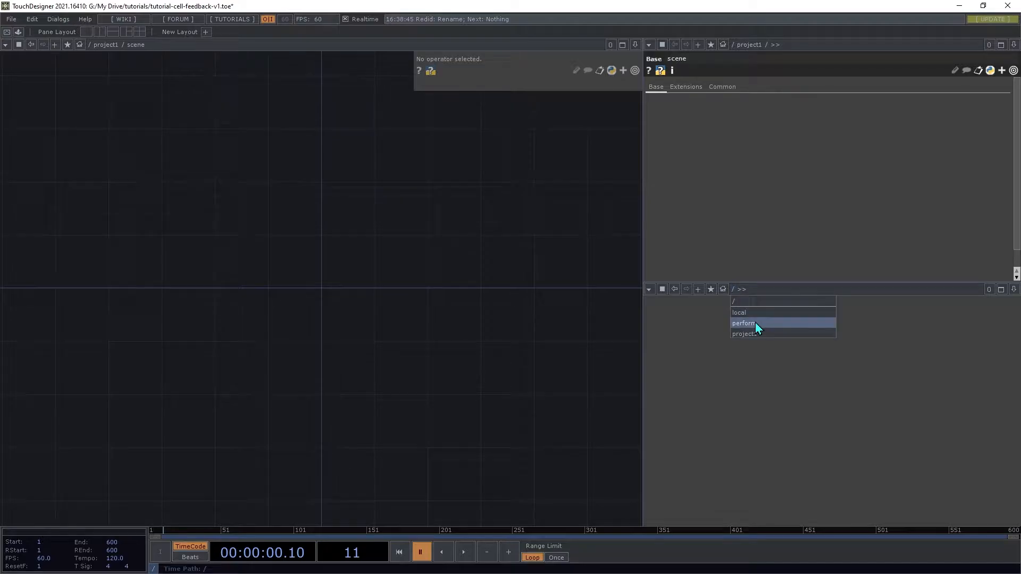
pyautogui.click(744, 334)
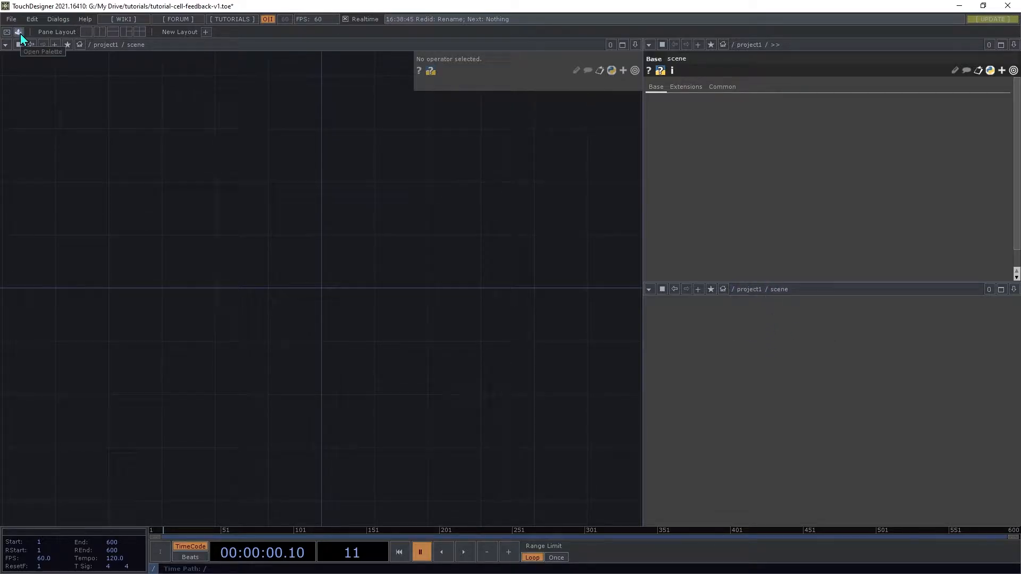
# Drag the Palette's Derivative > Generators noise into the scene network
pyautogui.click(20, 31)
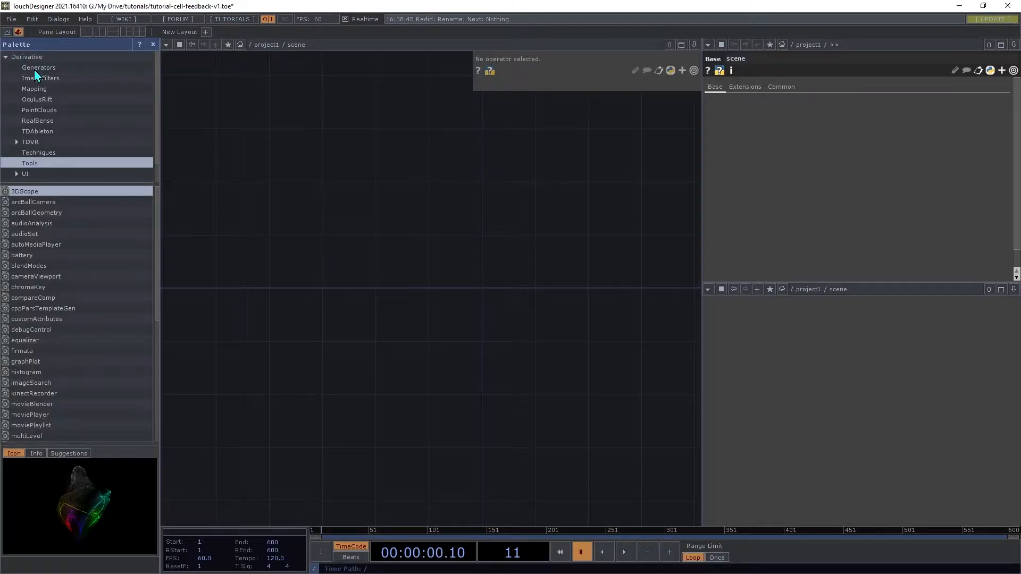
pyautogui.click(39, 68)
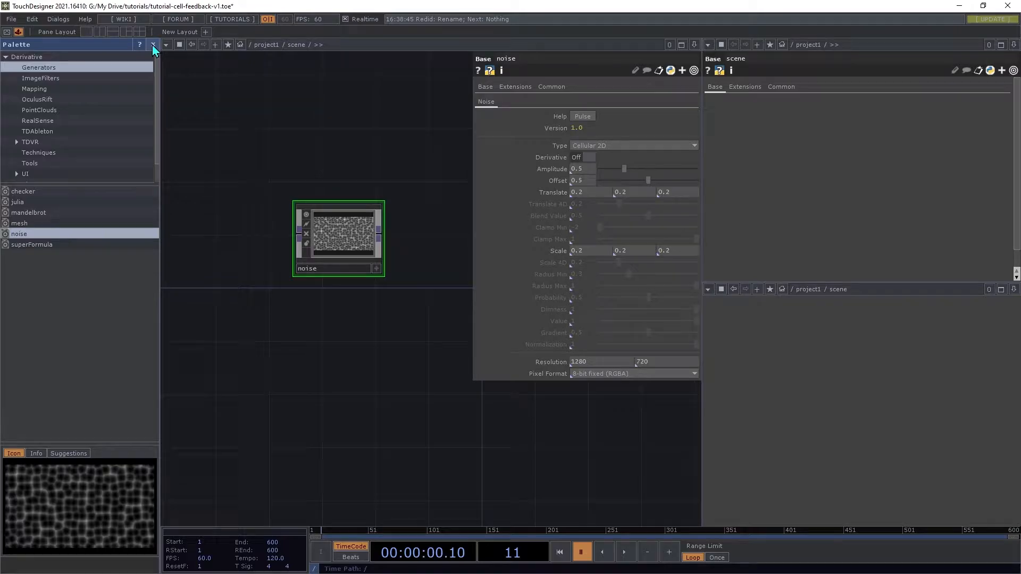
pyautogui.click(154, 45)
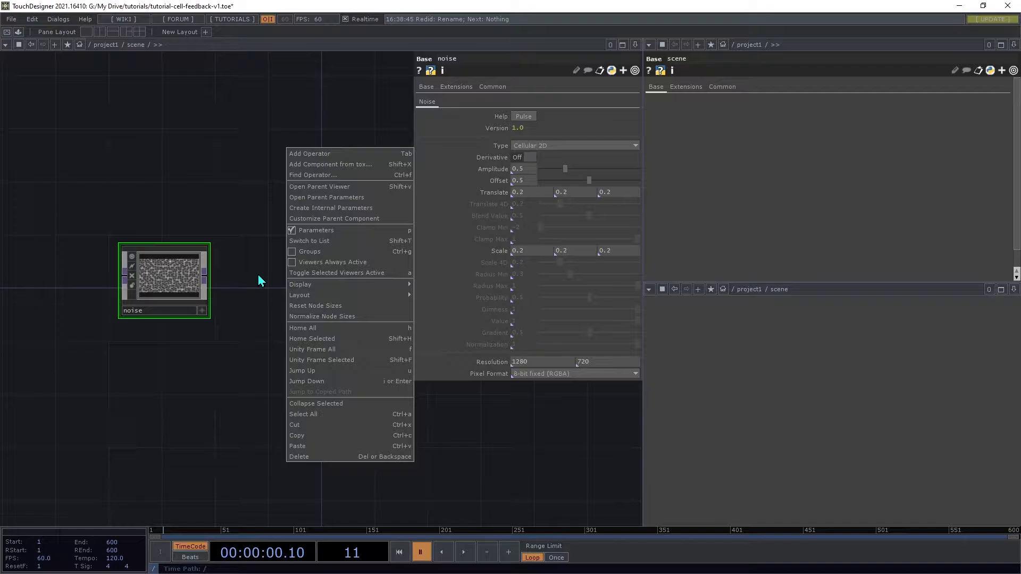
pyautogui.moveTo(255, 236)
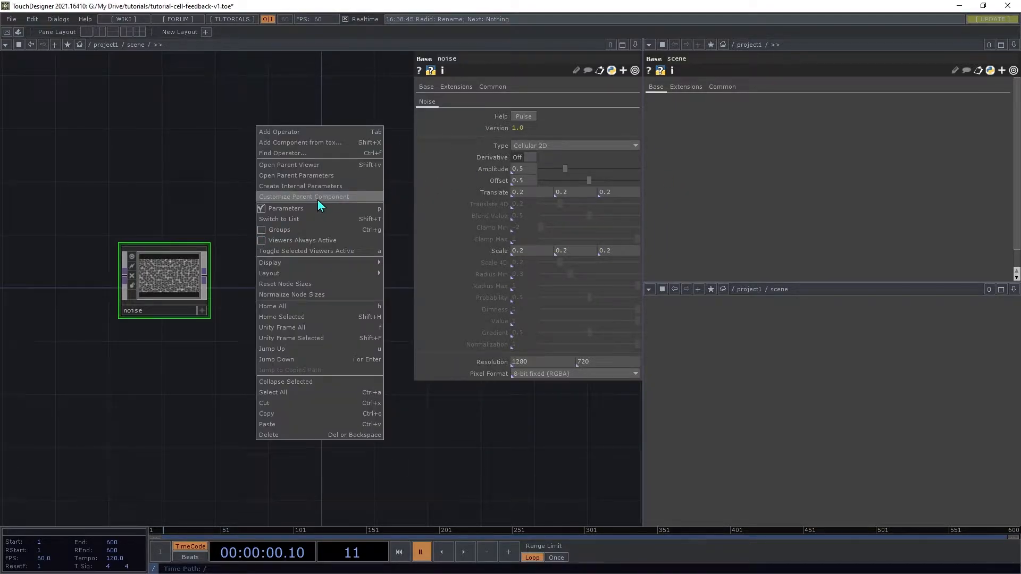
# Customize scene with a Scene page holding the noise's Resolution (1280 x 720)
pyautogui.click(304, 196)
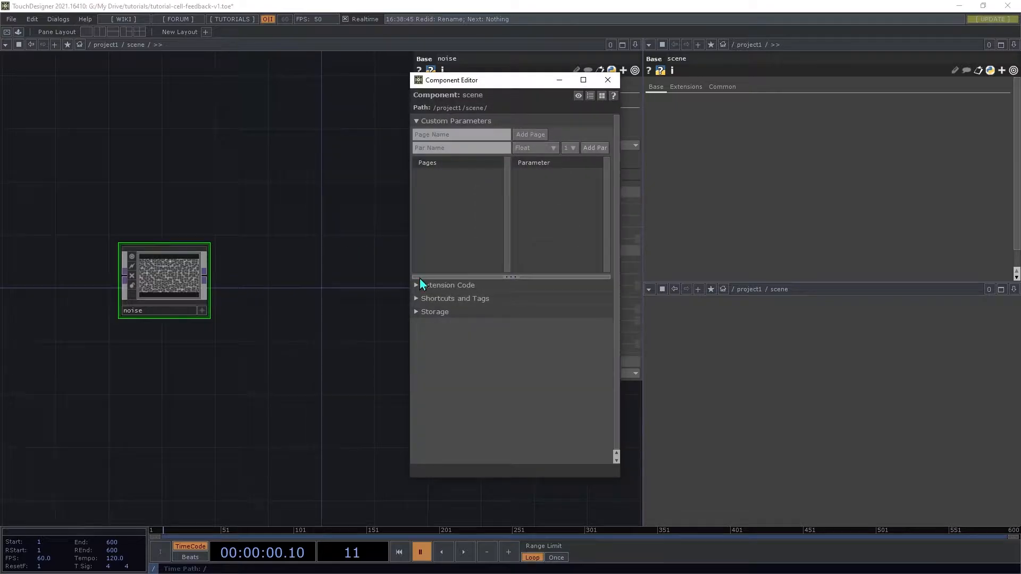
pyautogui.write('Scene')
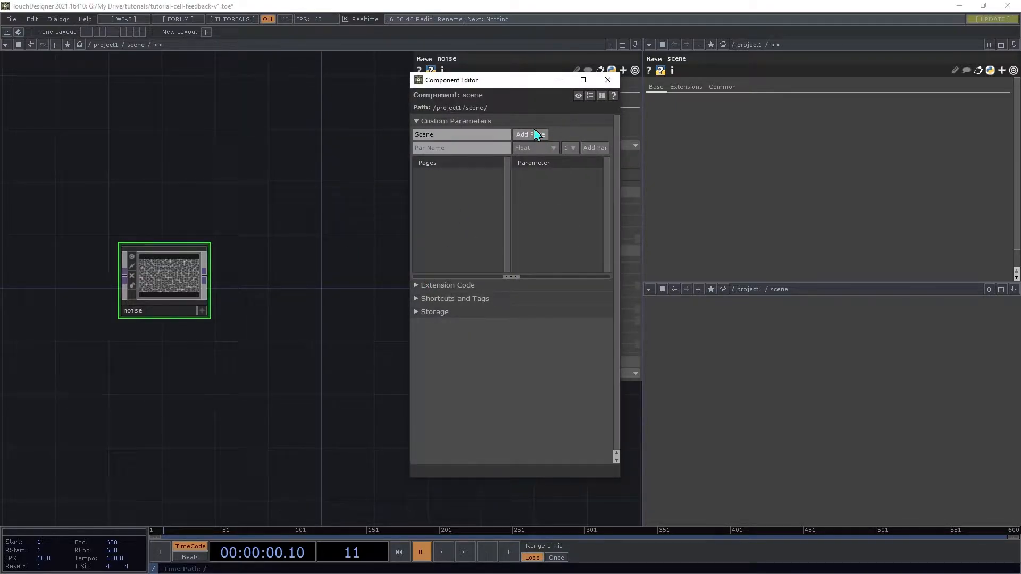
pyautogui.click(530, 134)
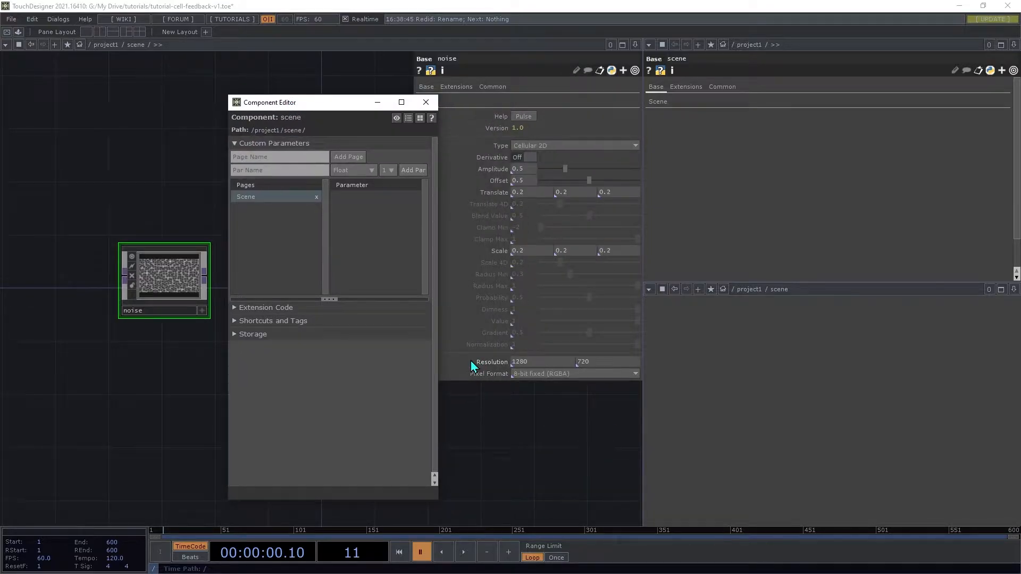
pyautogui.moveTo(481, 368)
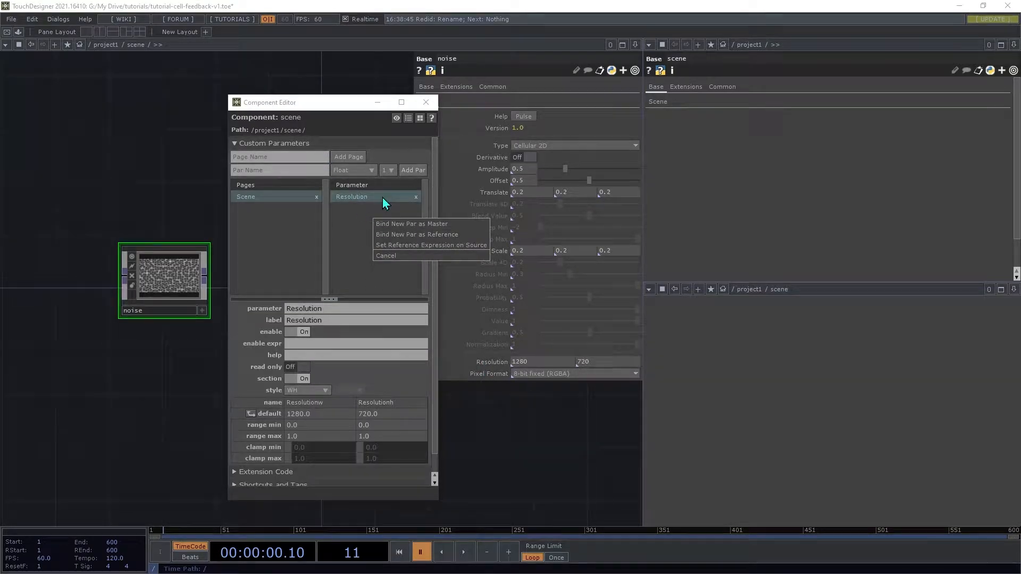
pyautogui.moveTo(420, 293)
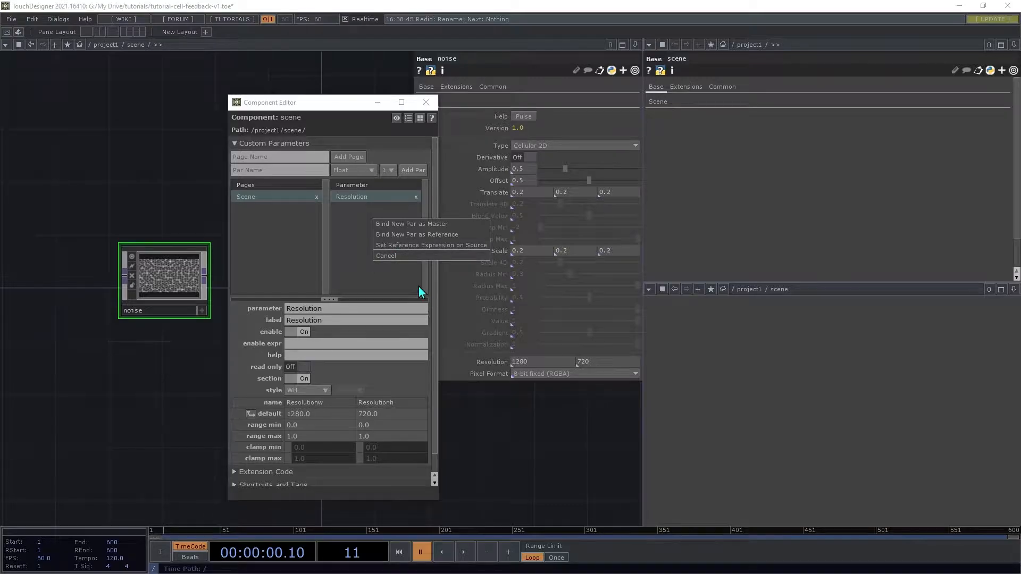
pyautogui.moveTo(421, 234)
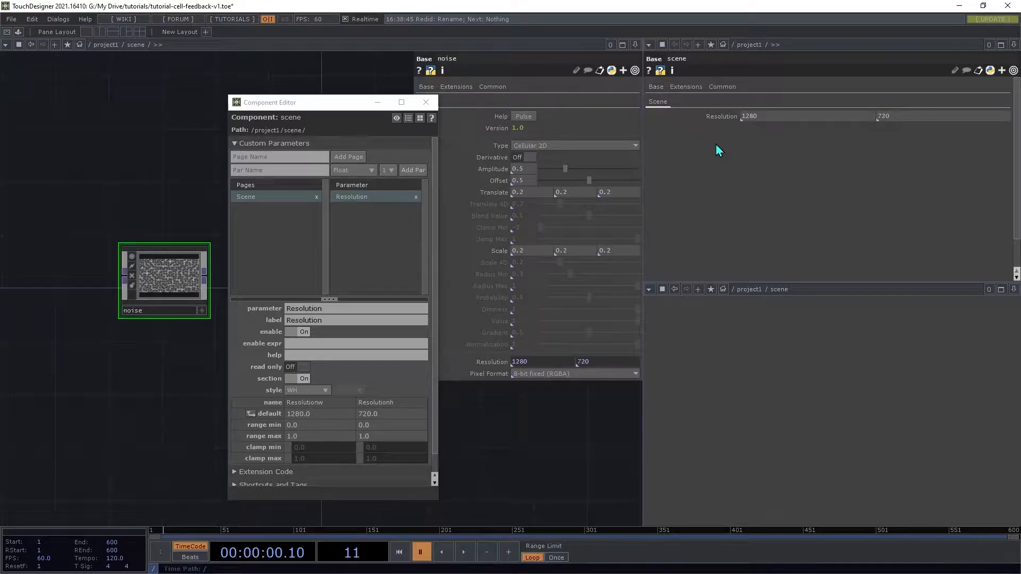
pyautogui.moveTo(425, 102)
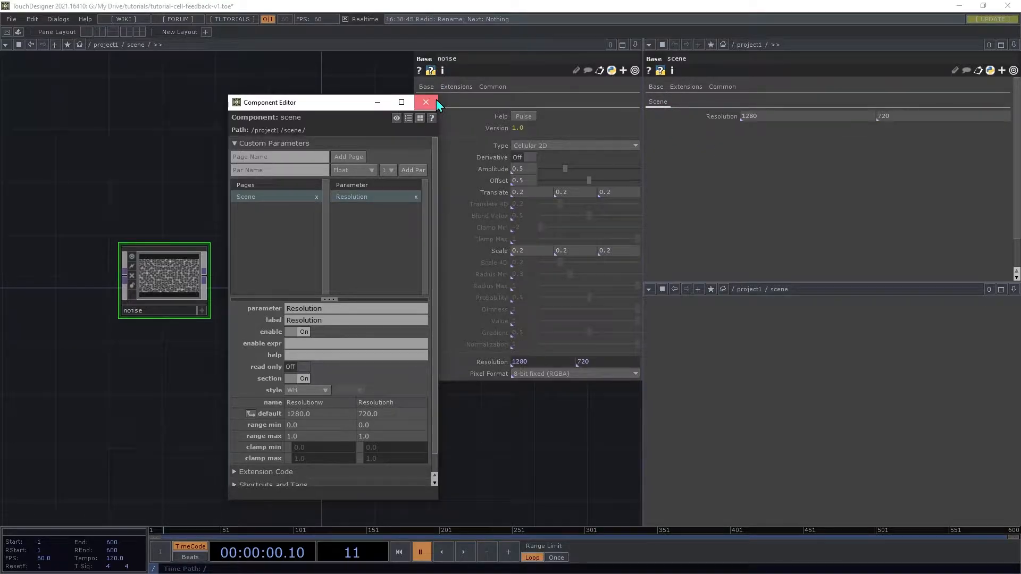
pyautogui.click(425, 102)
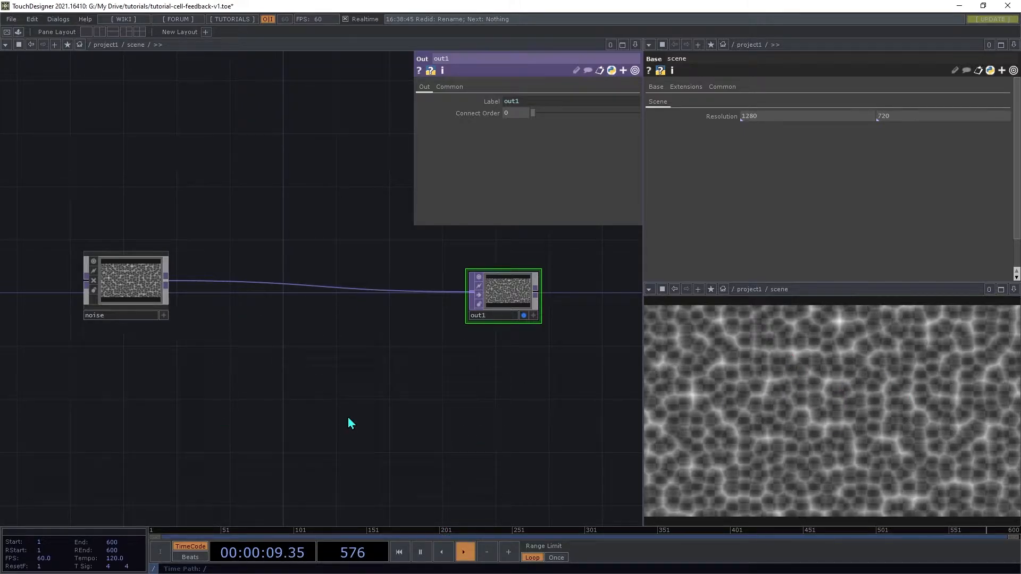
# Set the noise generator's Type to Cellular 3D
pyautogui.click(133, 285)
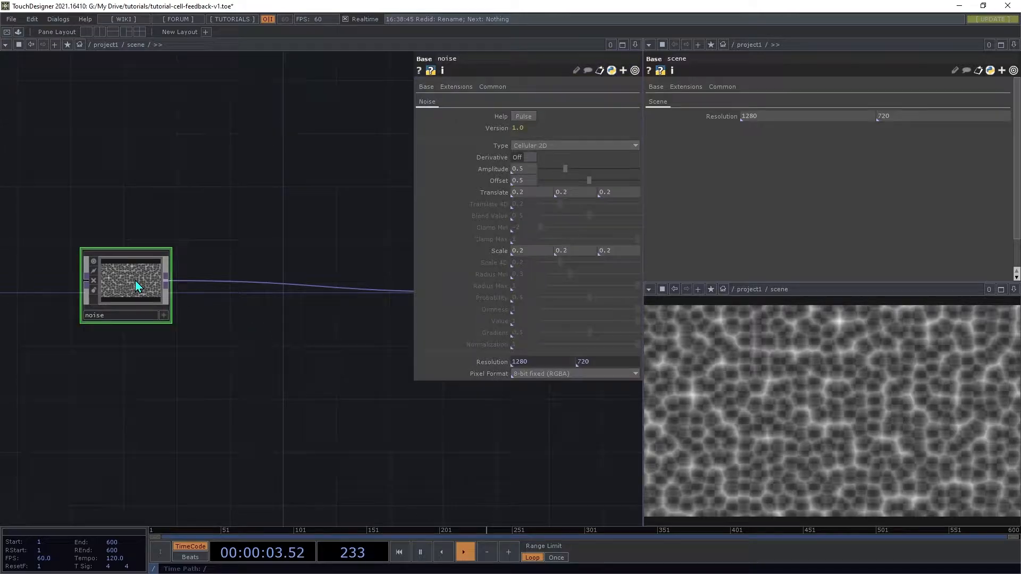
pyautogui.click(574, 145)
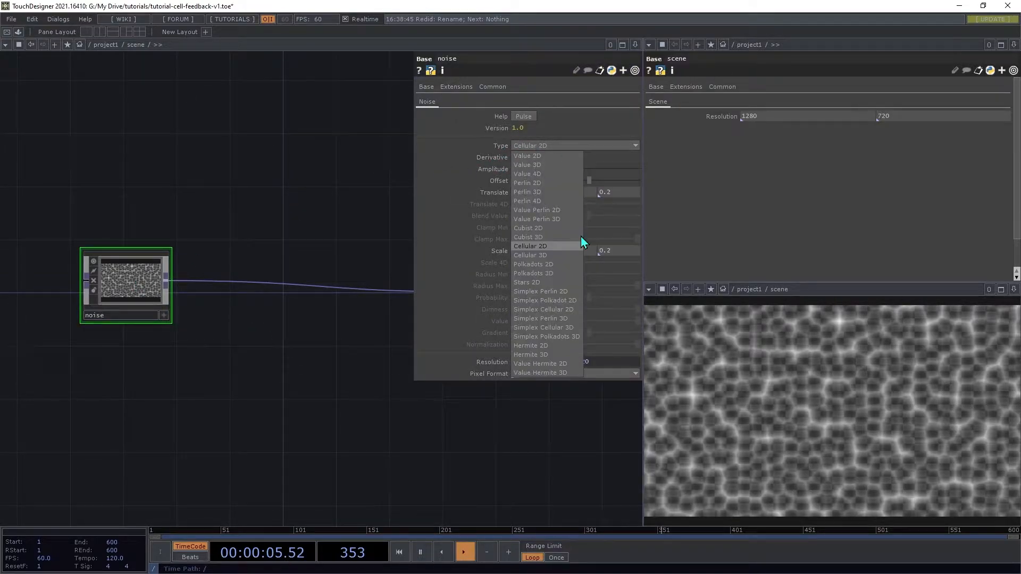
pyautogui.click(530, 255)
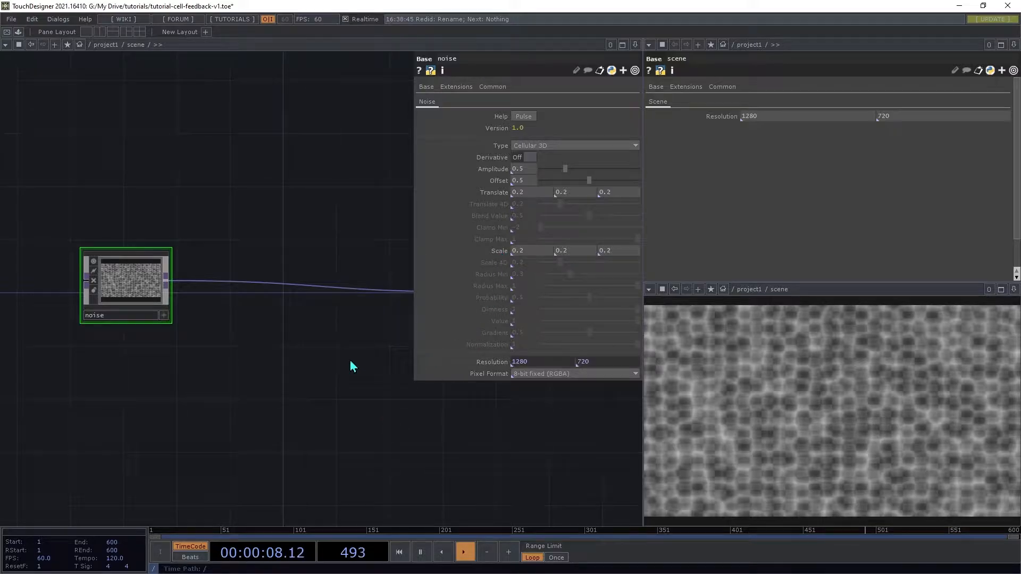
# Add a Patternperiod float parameter labelled Pattern Period, default 1, range 0 to 2
pyautogui.rightClick(352, 366)
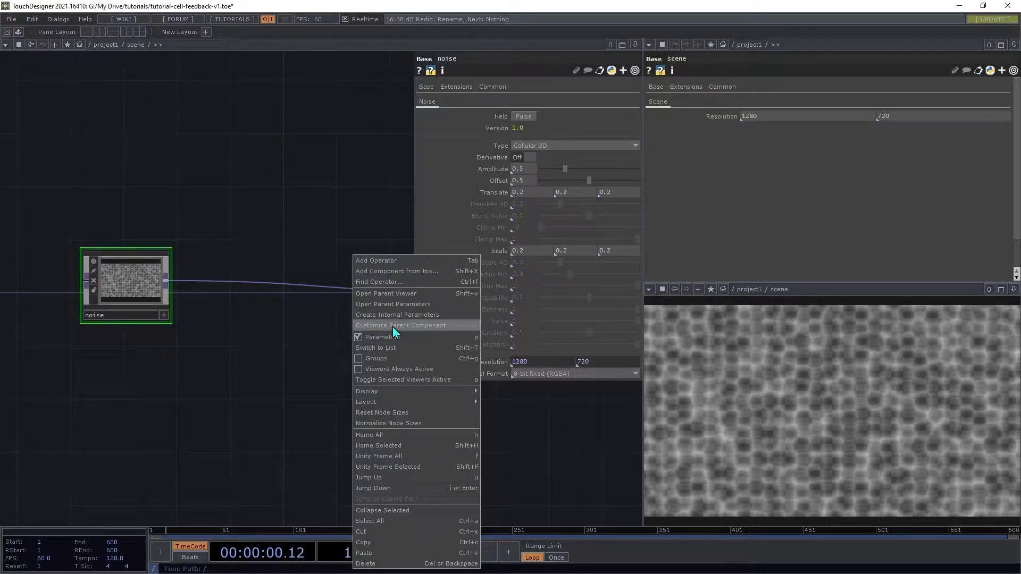
pyautogui.click(396, 326)
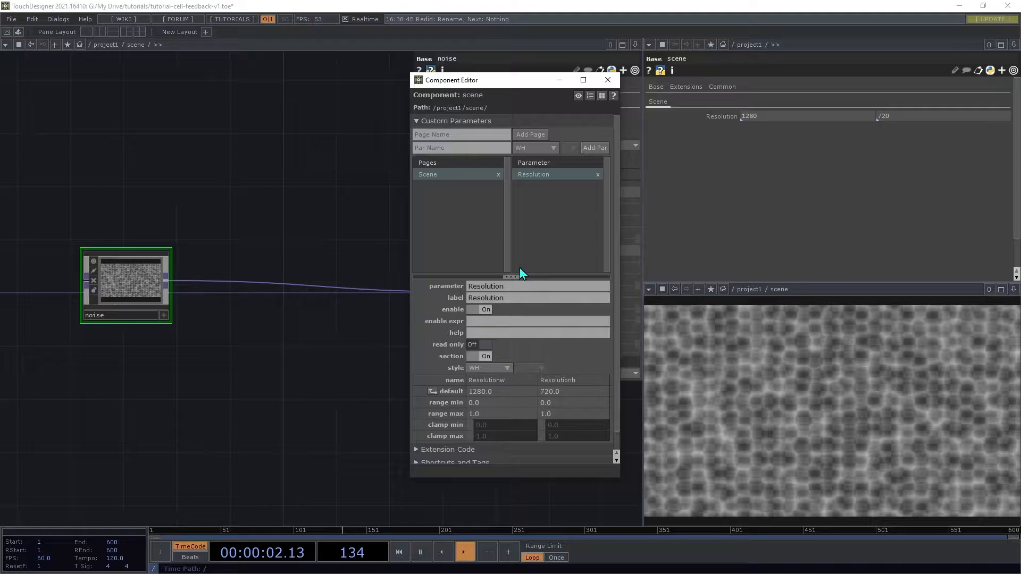
pyautogui.click(534, 148)
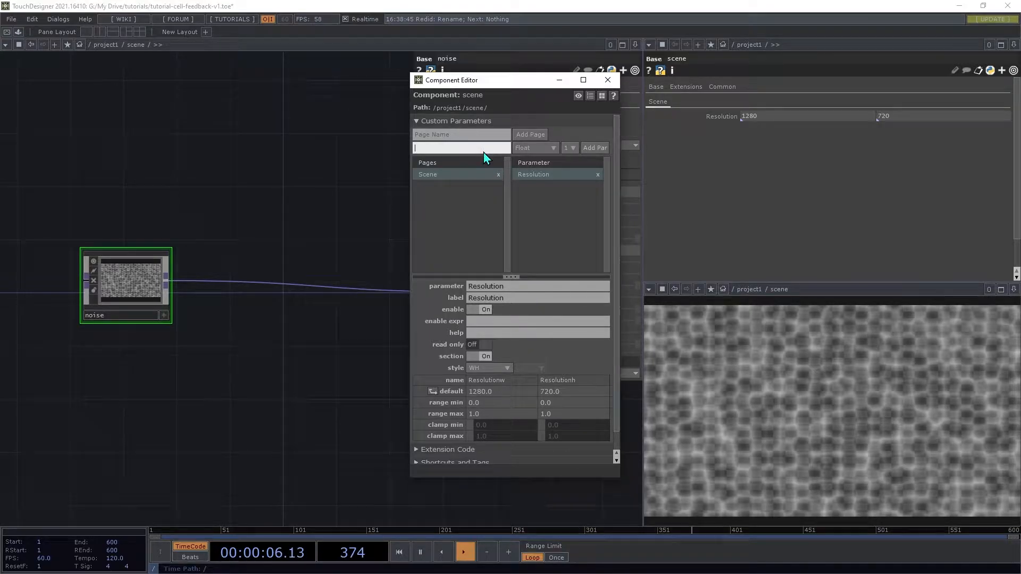
pyautogui.write('Pattern P')
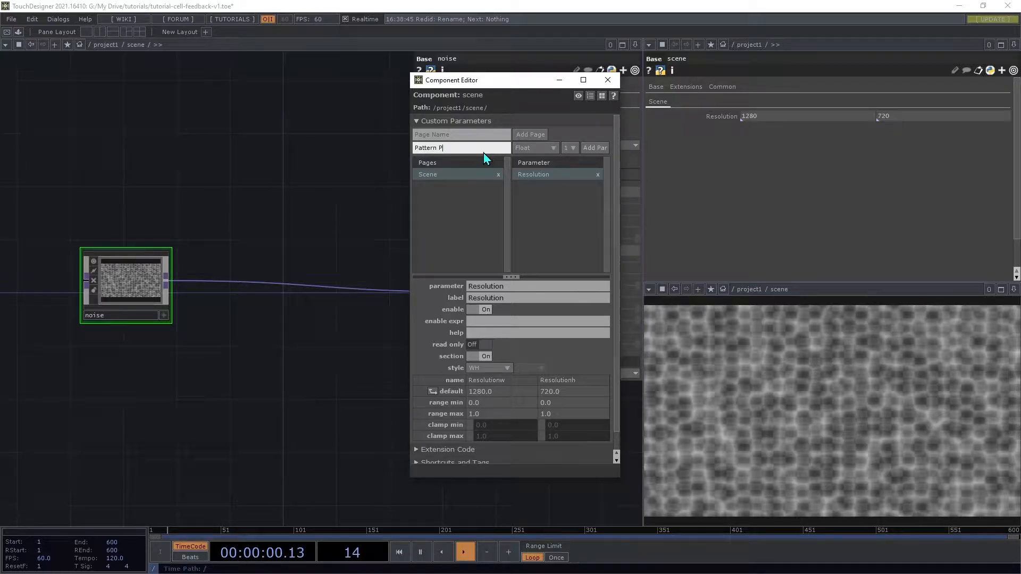
pyautogui.write('eriod')
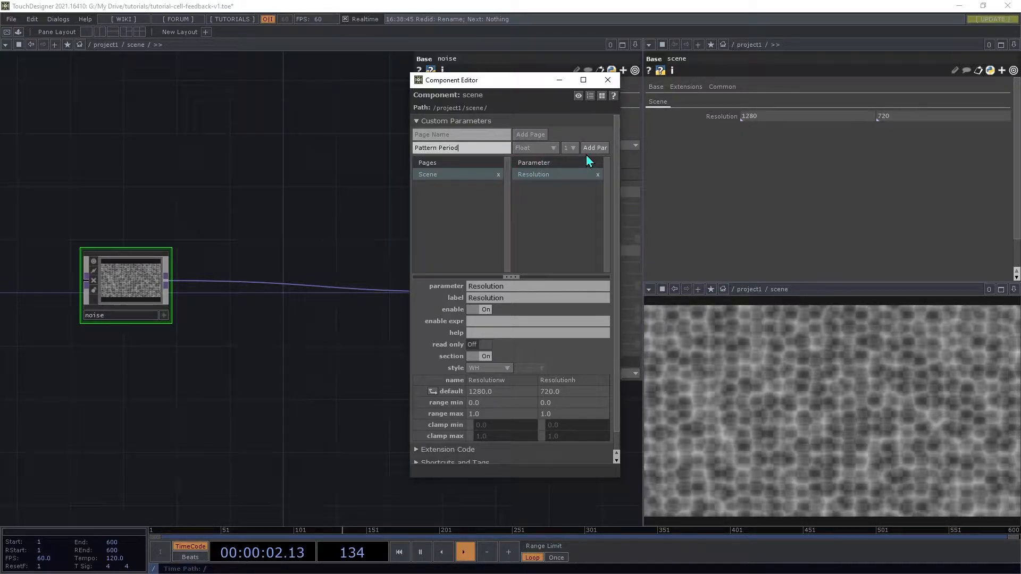
pyautogui.click(595, 148)
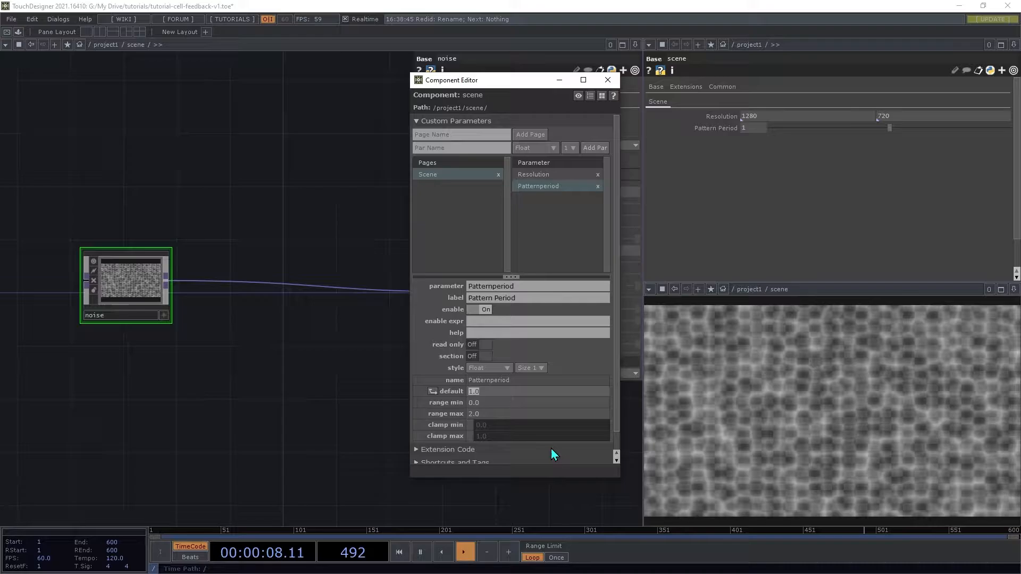
pyautogui.moveTo(607, 80)
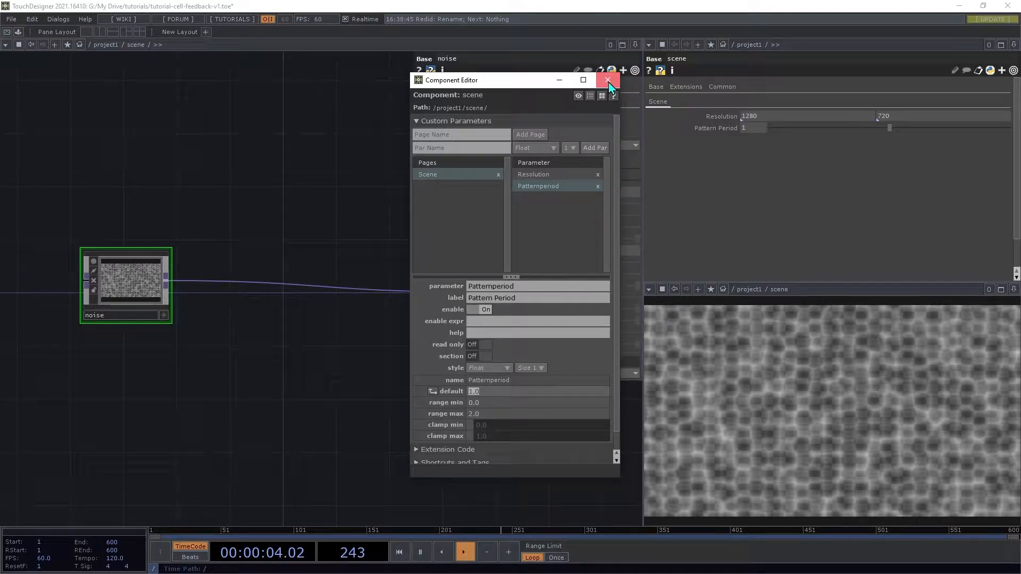
# Read Patternperiod with a Parameter CHOP and rename the channel scale
pyautogui.click(607, 80)
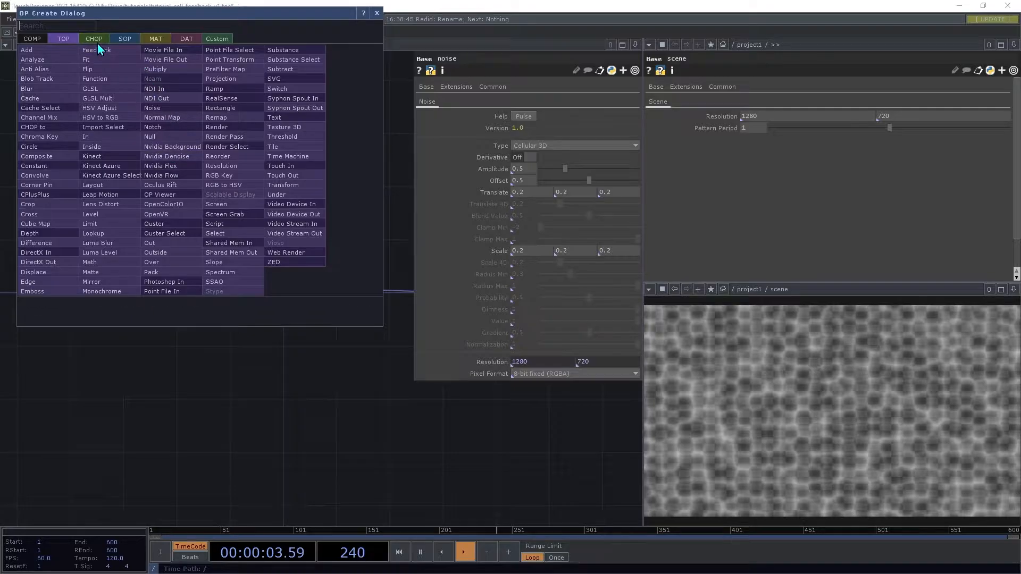
pyautogui.write('para')
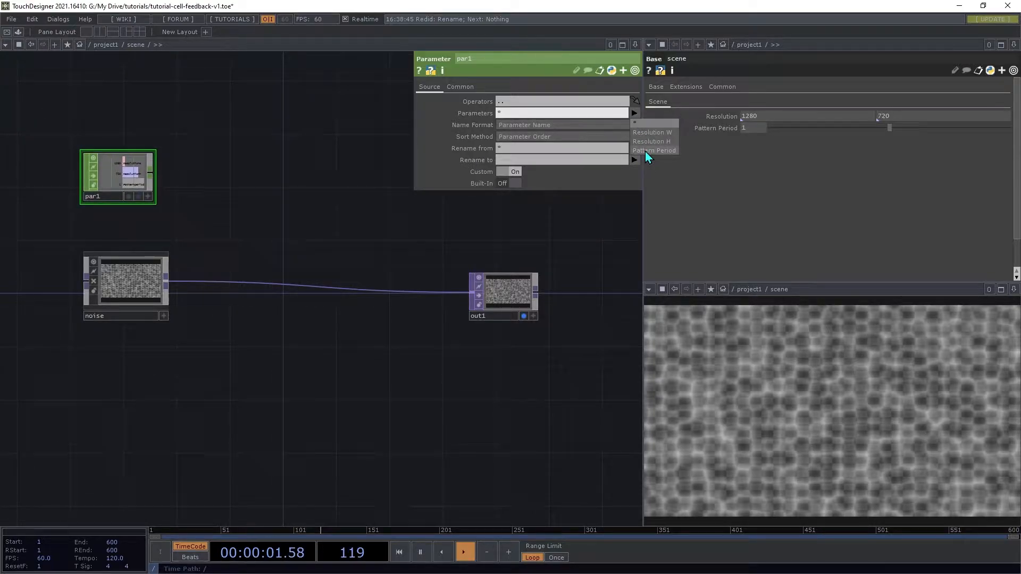
pyautogui.click(655, 150)
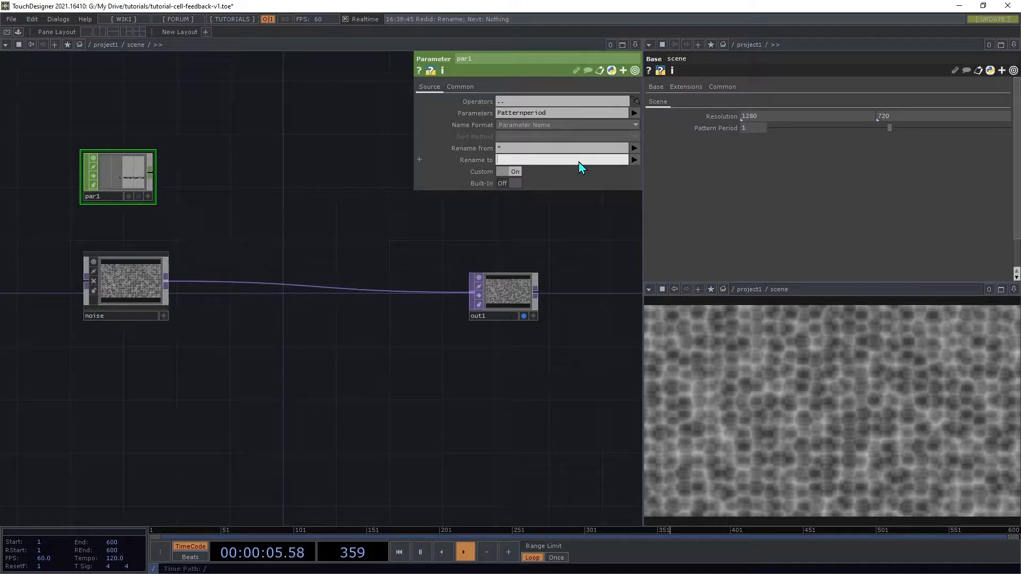
pyautogui.write('scale')
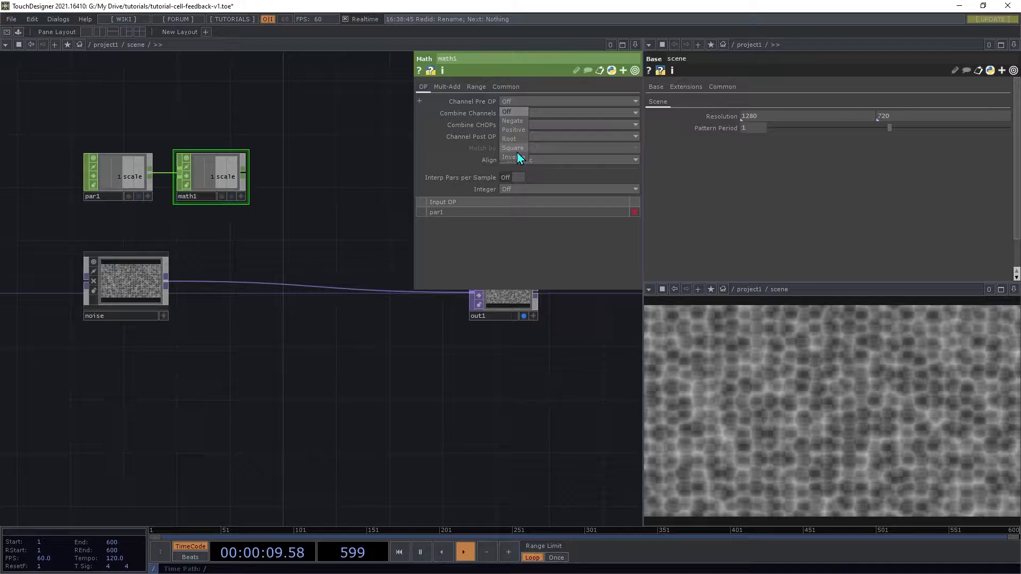
# Invert the channel in a Math CHOP, multiply by 0.1 and end in a Null named noiseVals
pyautogui.click(515, 157)
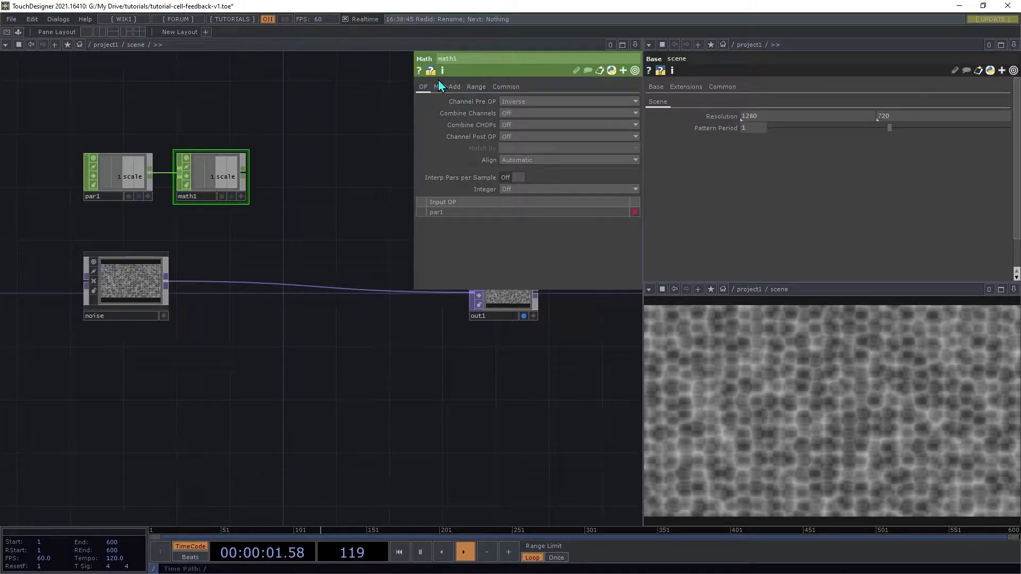
pyautogui.click(447, 86)
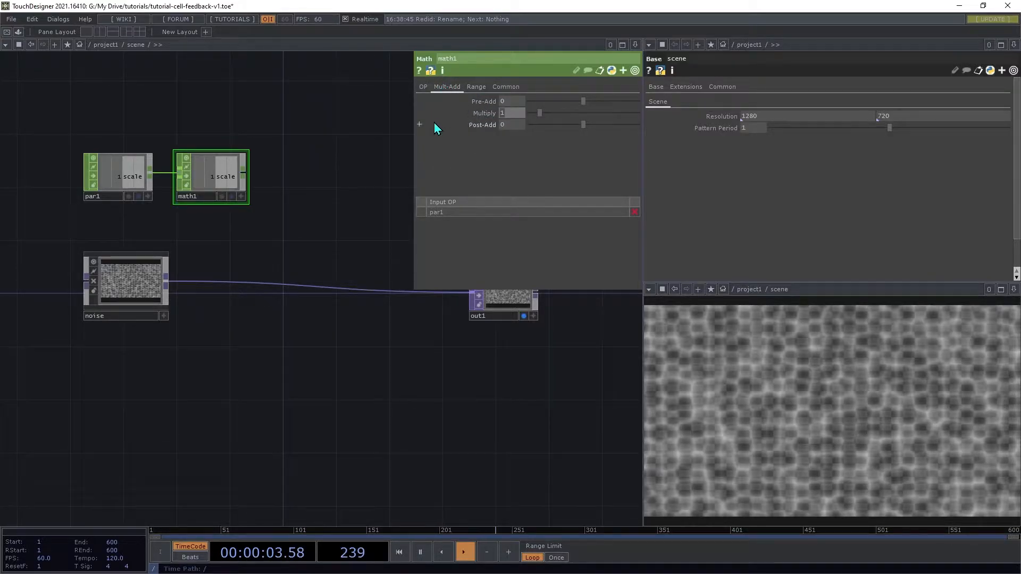
pyautogui.write('0.1')
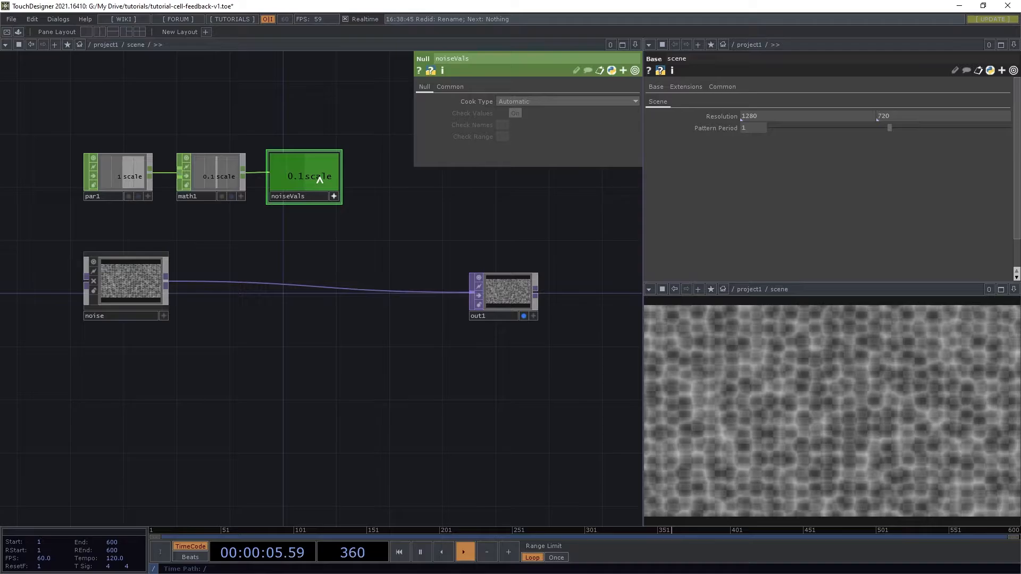
pyautogui.click(128, 283)
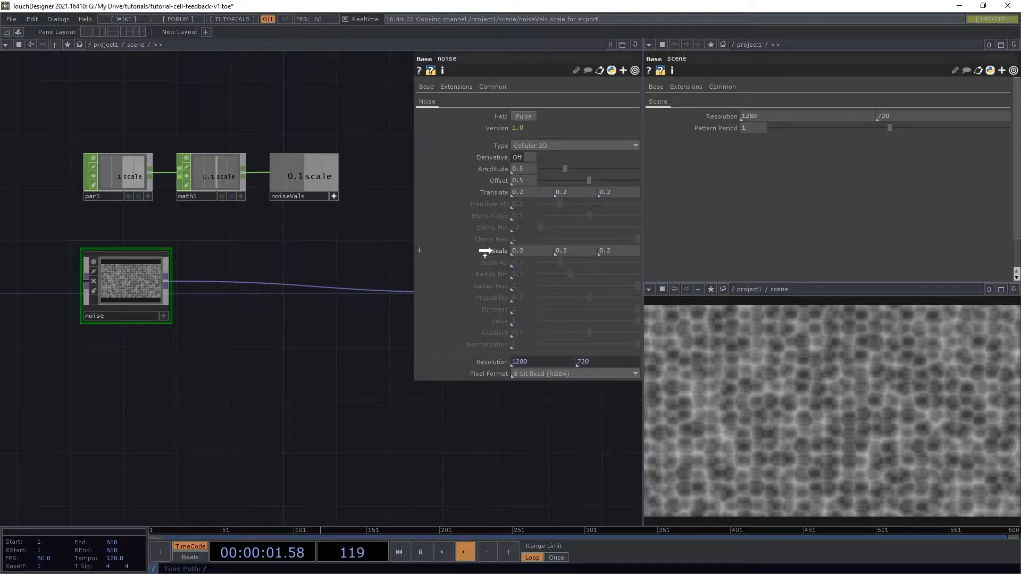
# CHOP-reference noiseVals into the noise Scale and raise Pattern Period to 1.557
pyautogui.rightClick(518, 250)
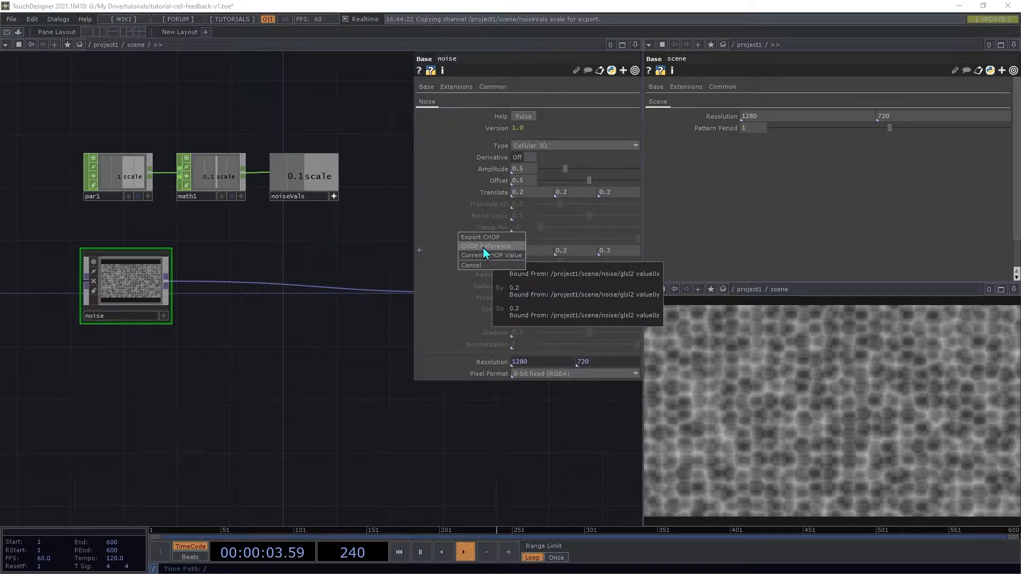
pyautogui.click(485, 247)
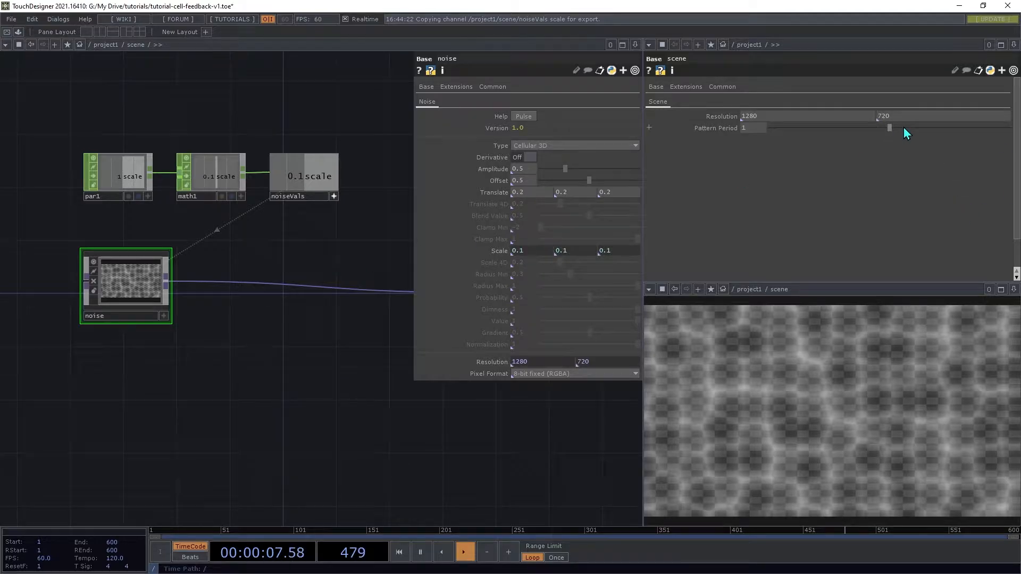
pyautogui.moveTo(890, 128); pyautogui.dragTo(977, 128)
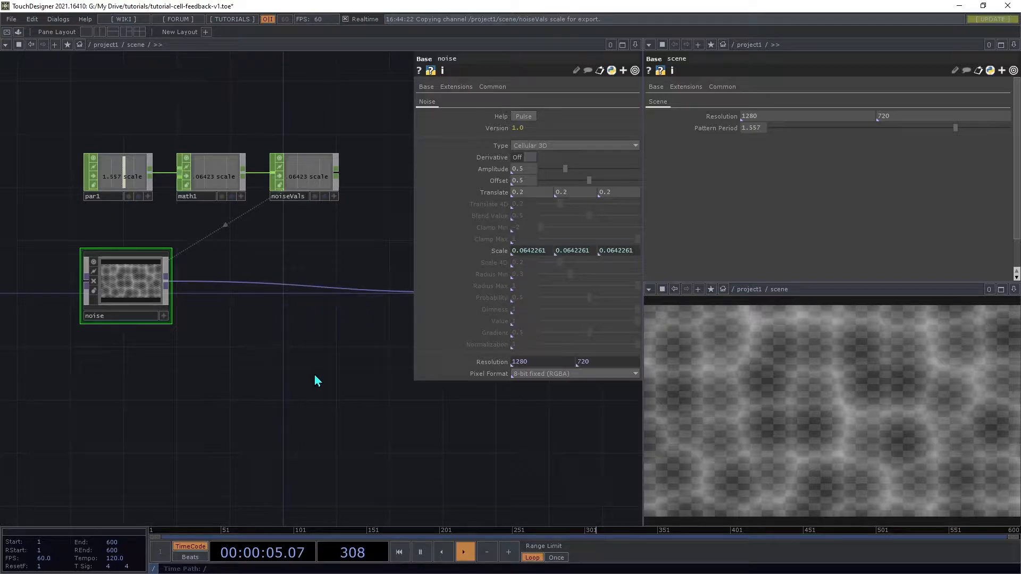
# Add a Patternspeed float parameter labelled Pattern Speed to scene
pyautogui.rightClick(317, 381)
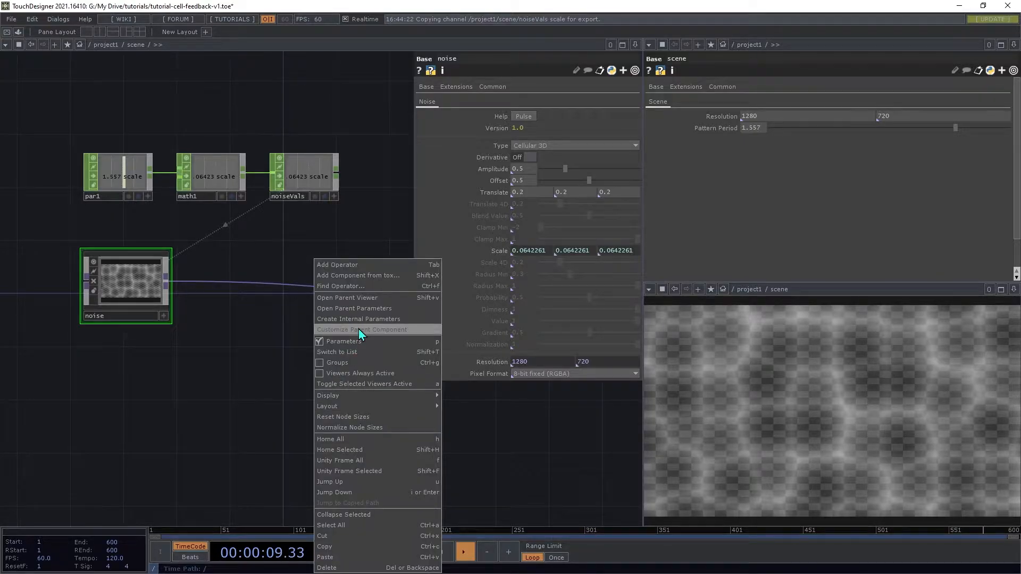
pyautogui.click(361, 330)
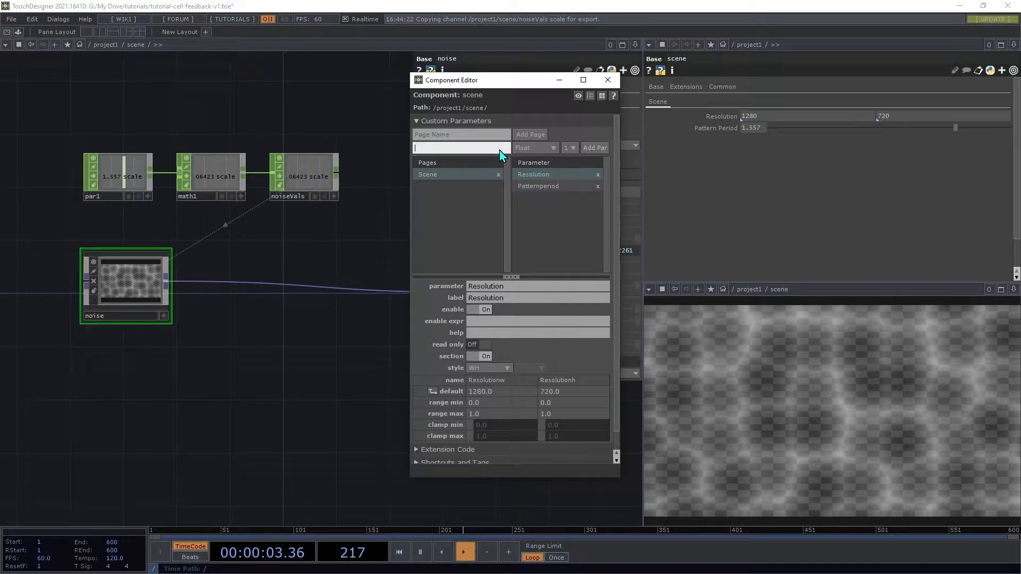
pyautogui.write('Patte')
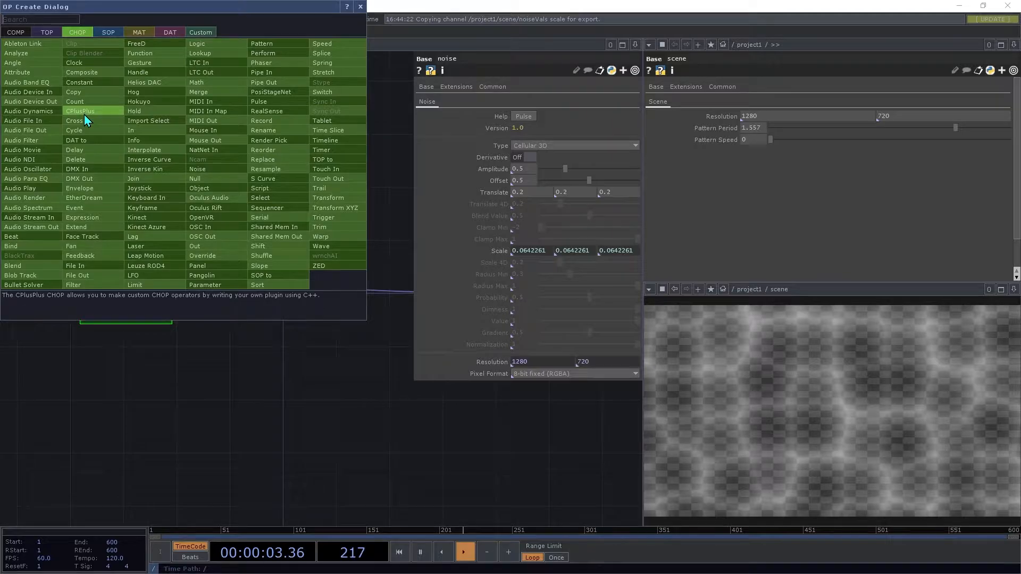
# Read Patternspeed into a tz channel, feed a Speed CHOP and end in a Null named noisePos
pyautogui.write('para')
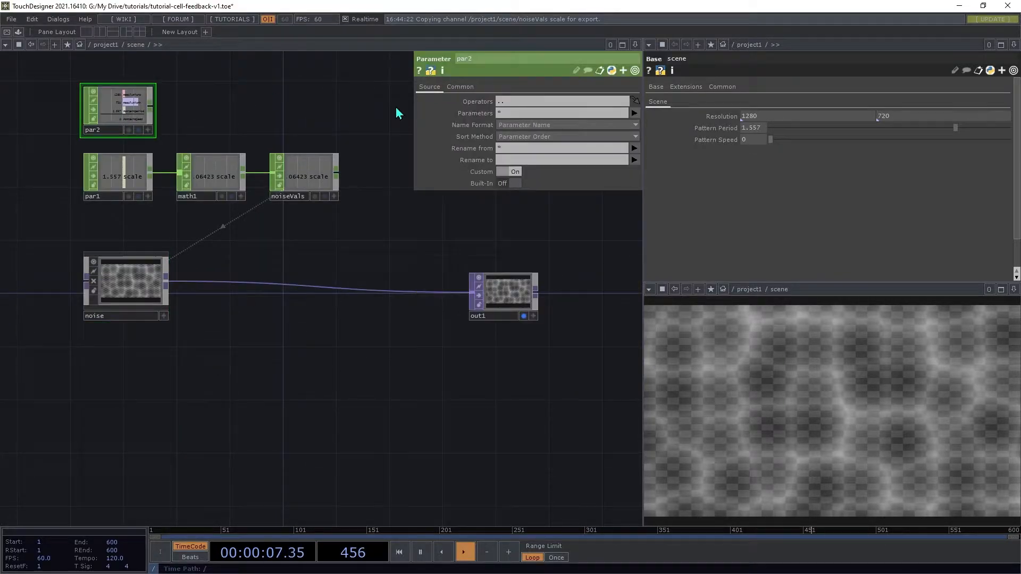
pyautogui.click(635, 112)
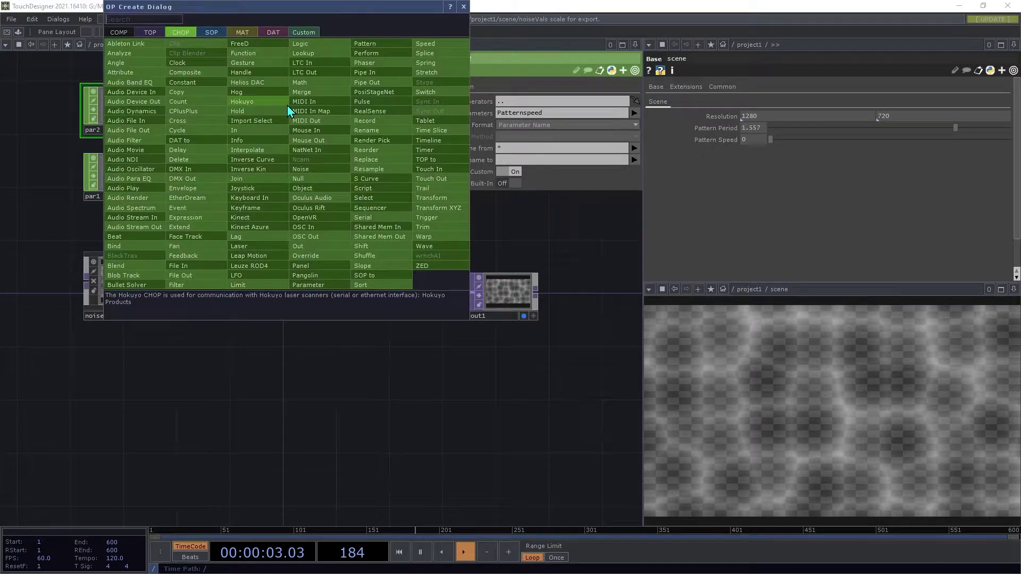
pyautogui.write('spe')
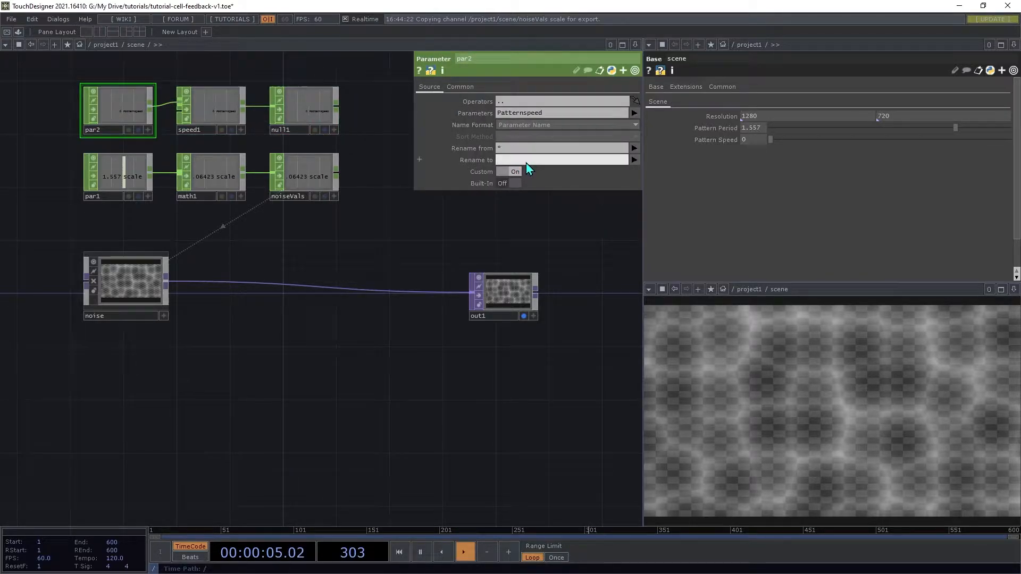
pyautogui.write('tz')
pyautogui.click(295, 128)
pyautogui.write('noisePos')
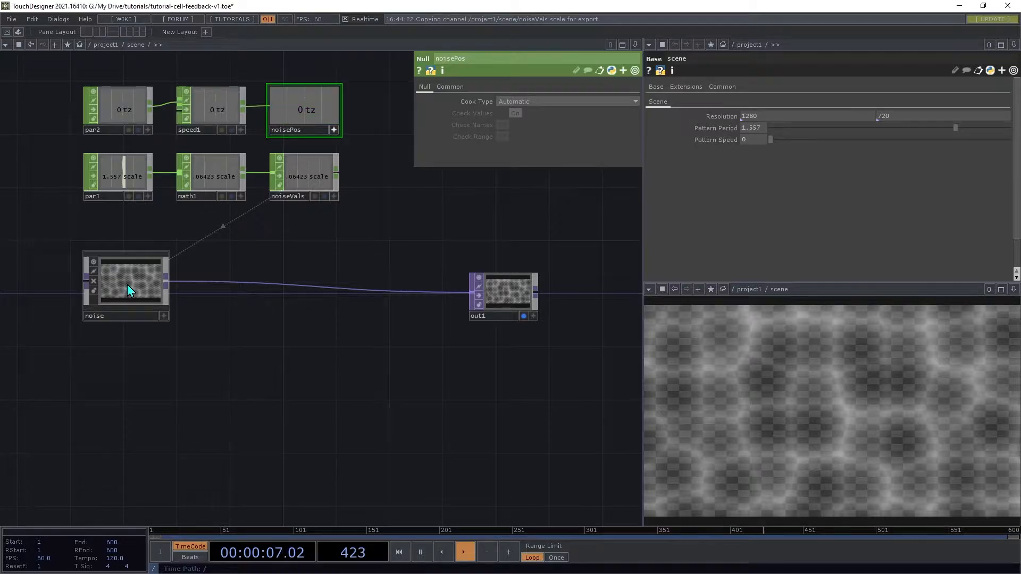
pyautogui.click(129, 287)
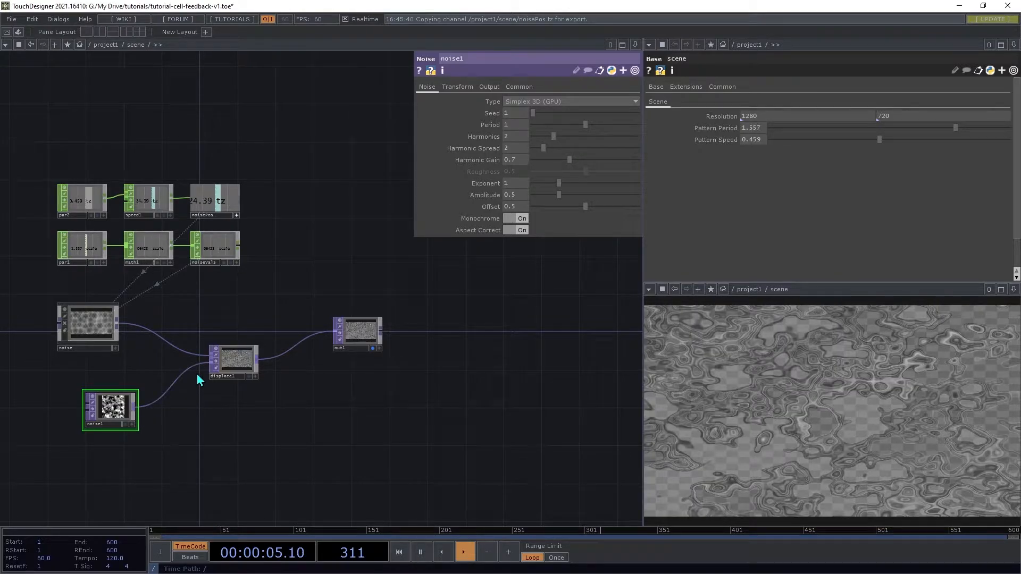
pyautogui.moveTo(138, 460)
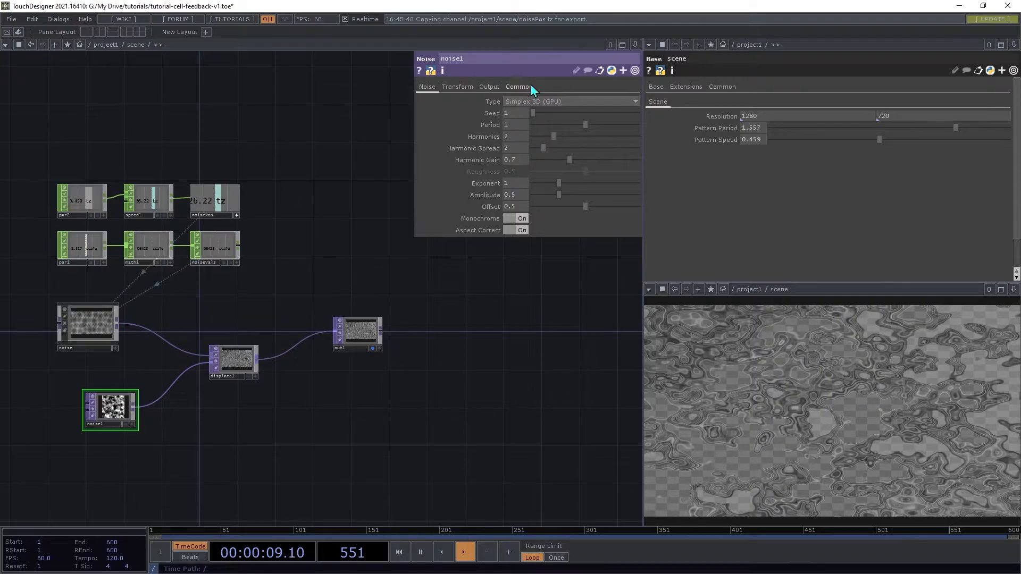
# Show the displacement noise's Common page with its 1920×1080 output resolution
pyautogui.click(519, 87)
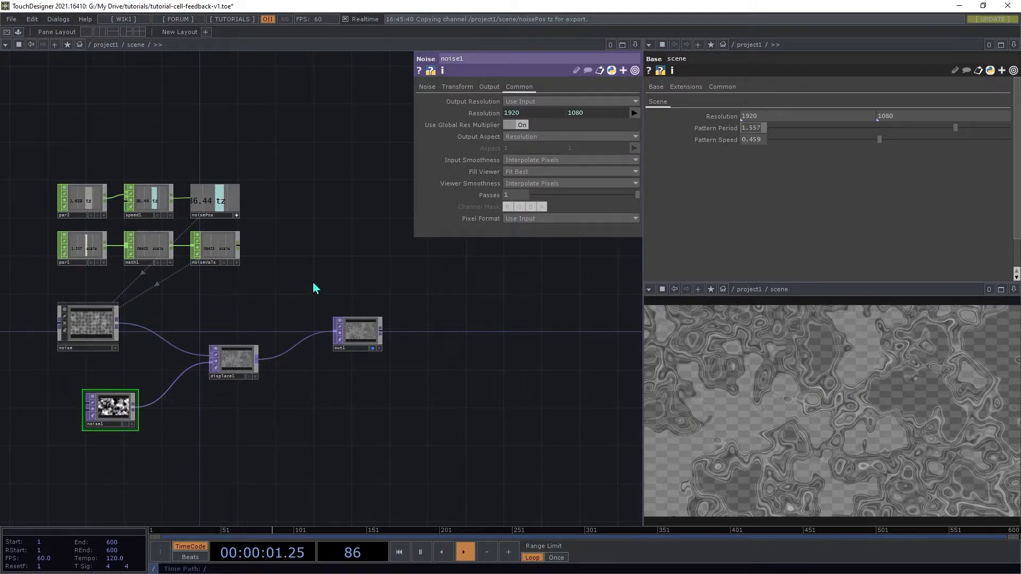
# Turn Monochrome off on noise1 so the displacement noise outputs colour
pyautogui.click(427, 86)
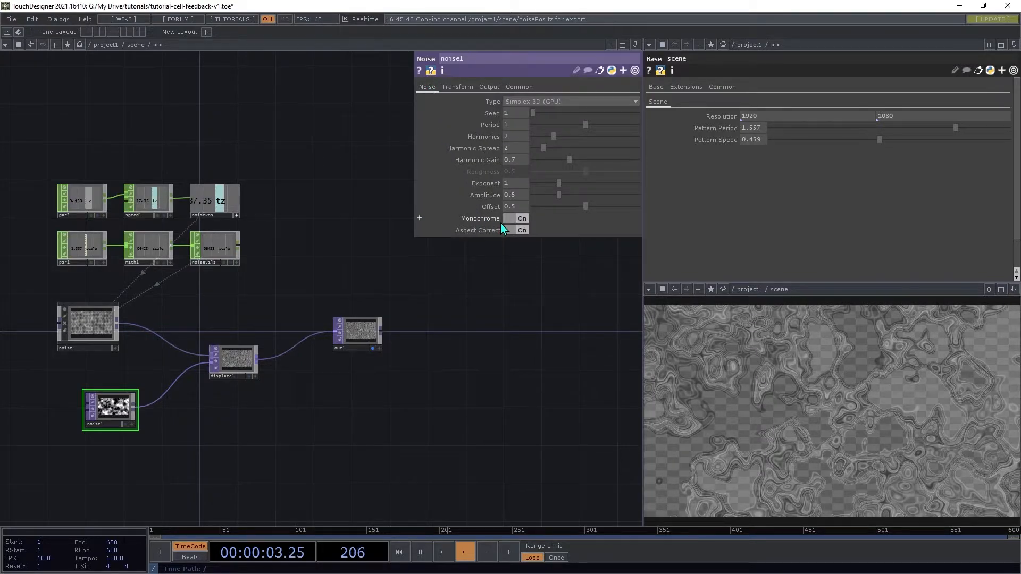
pyautogui.click(516, 218)
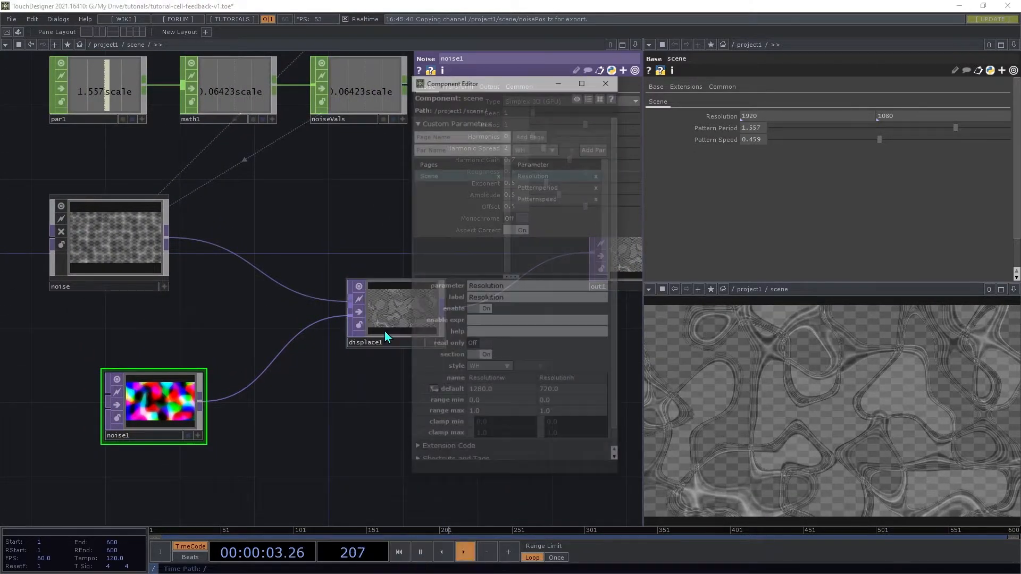
# Add a float Warp Amount parameter with range max 0.1 and close the Component Editor
pyautogui.click(550, 148)
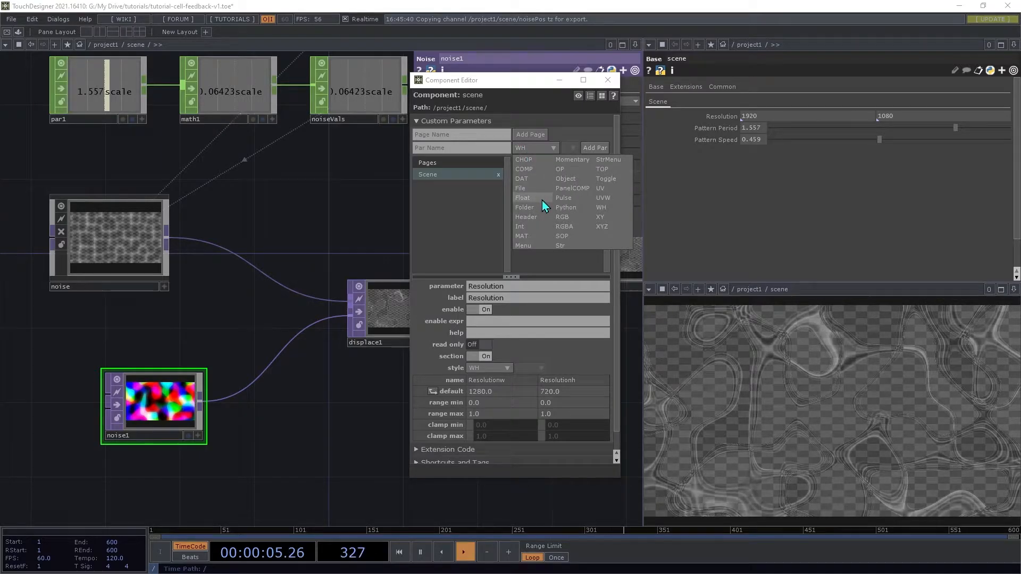
pyautogui.click(523, 198)
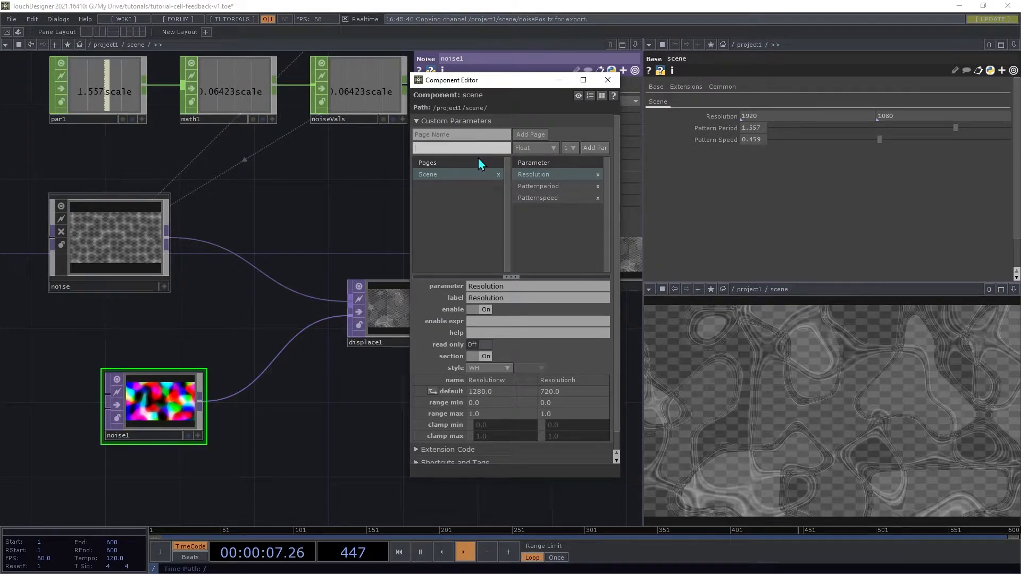
pyautogui.write('Warp')
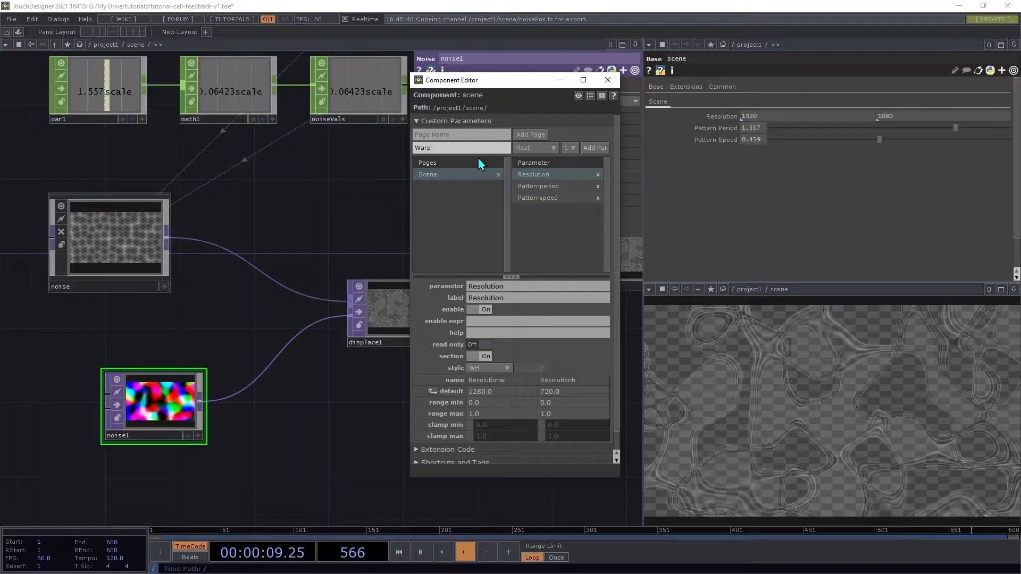
pyautogui.write('Amount')
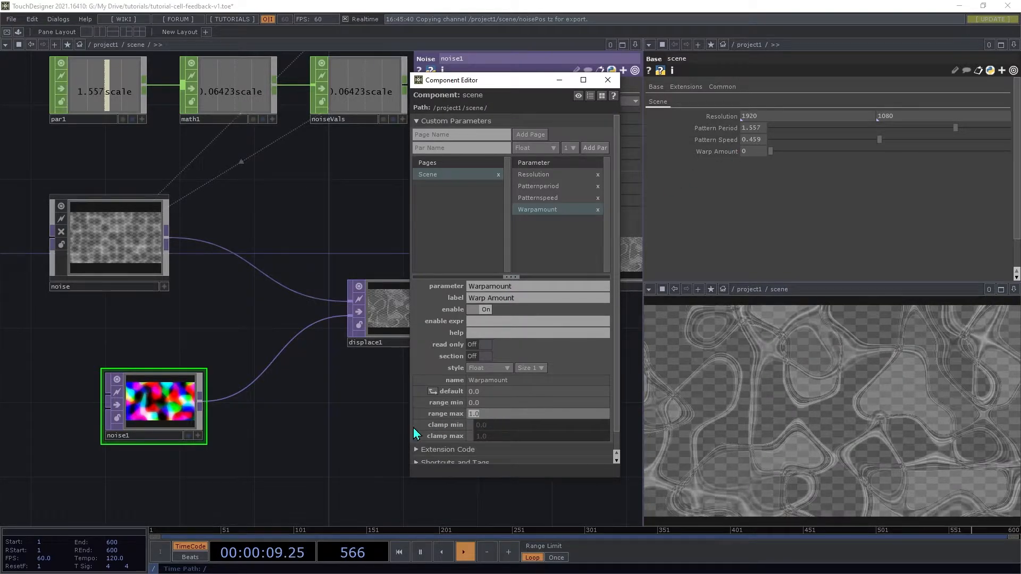
pyautogui.write('0.1')
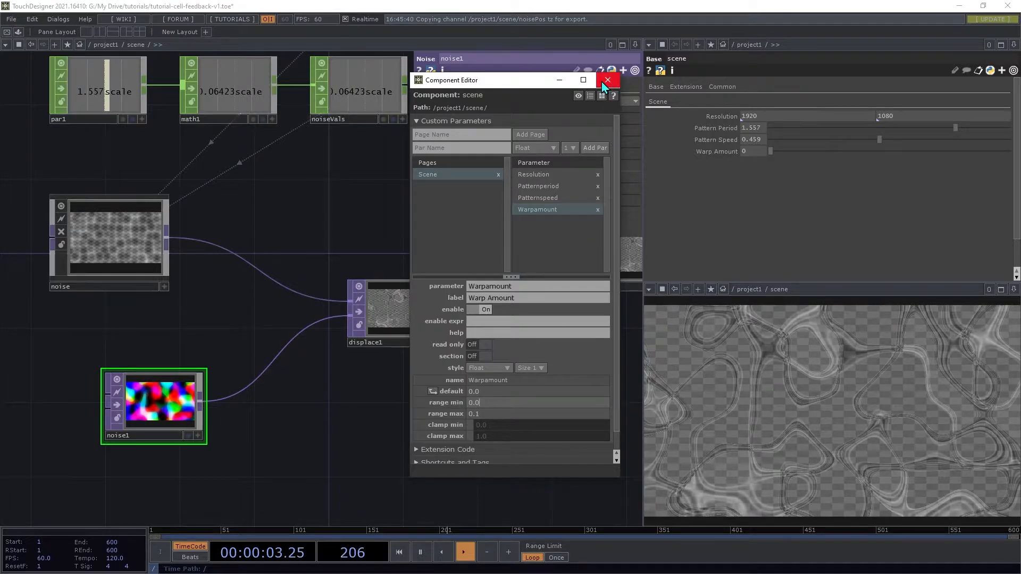
pyautogui.click(608, 81)
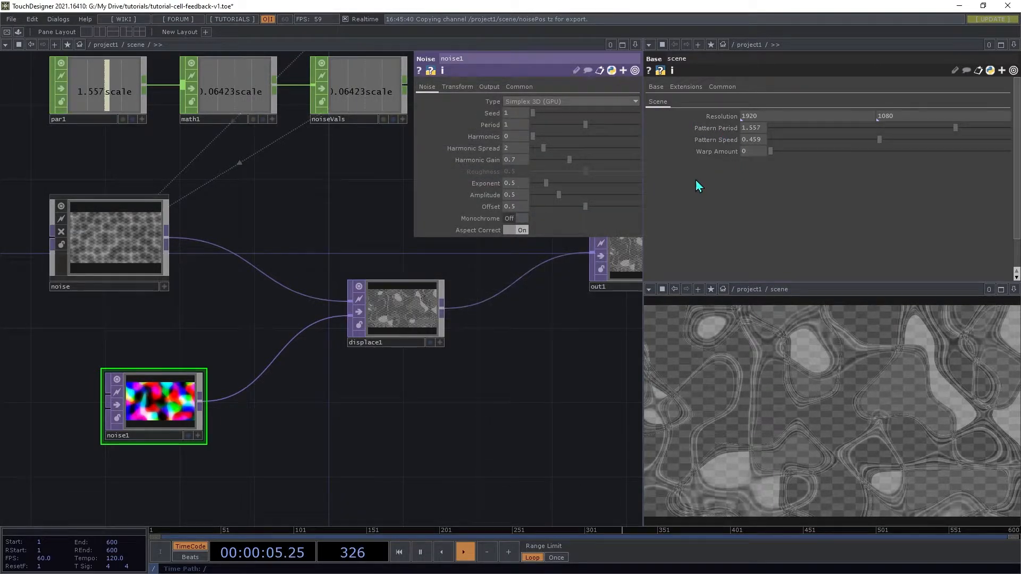
pyautogui.click(399, 312)
pyautogui.write('Feedback Level')
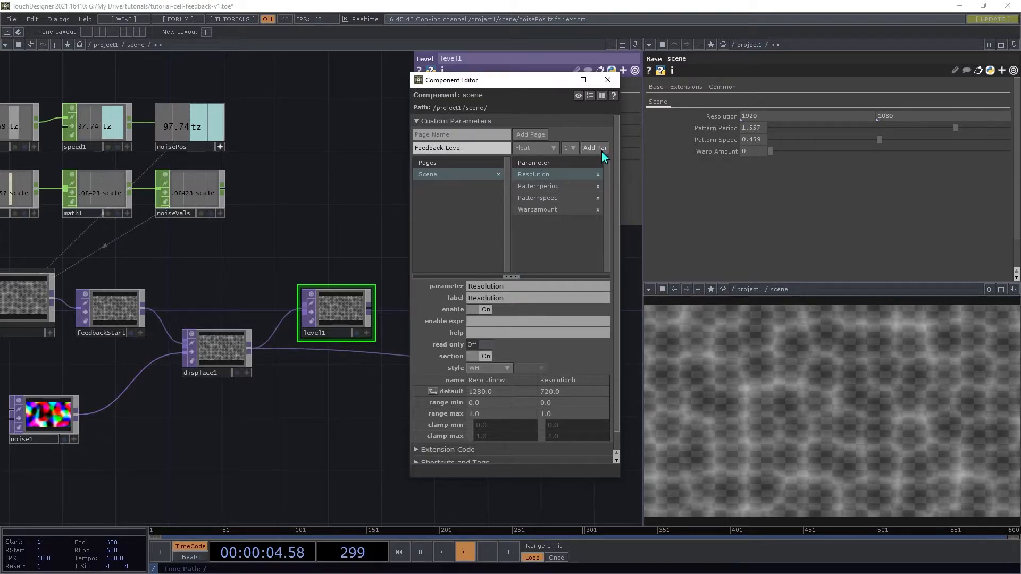
# Add the Feedback Level parameter and reference it in level1's Opacity
pyautogui.click(594, 148)
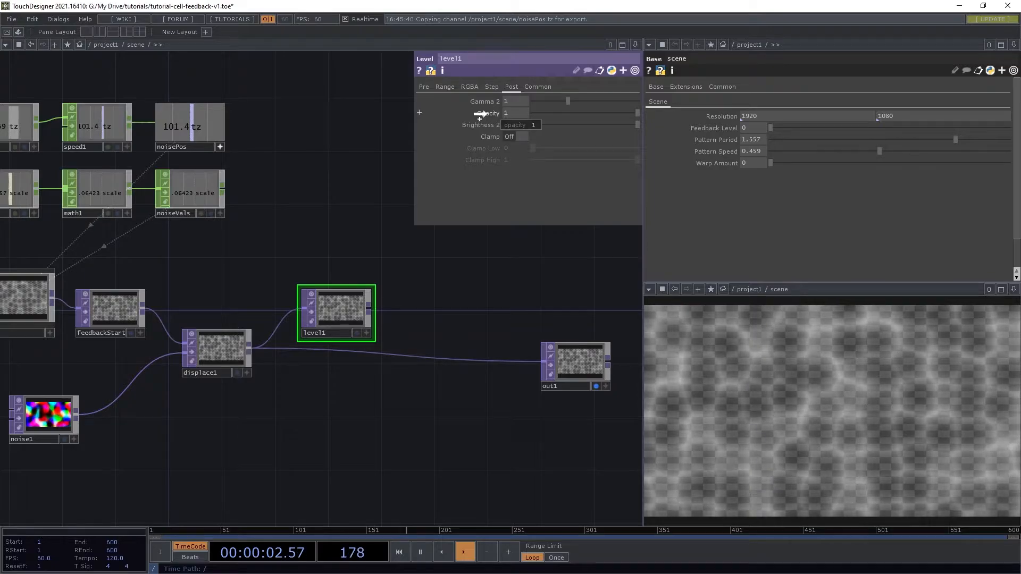
pyautogui.rightClick(487, 113)
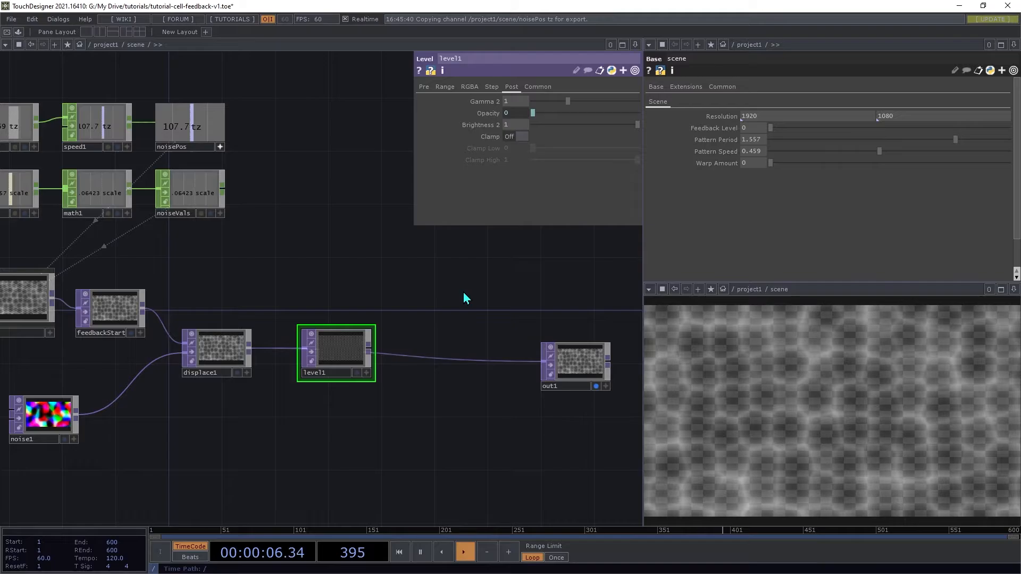
# Add a Composite TOP to the scene network for the feedback loop
pyautogui.write('c')
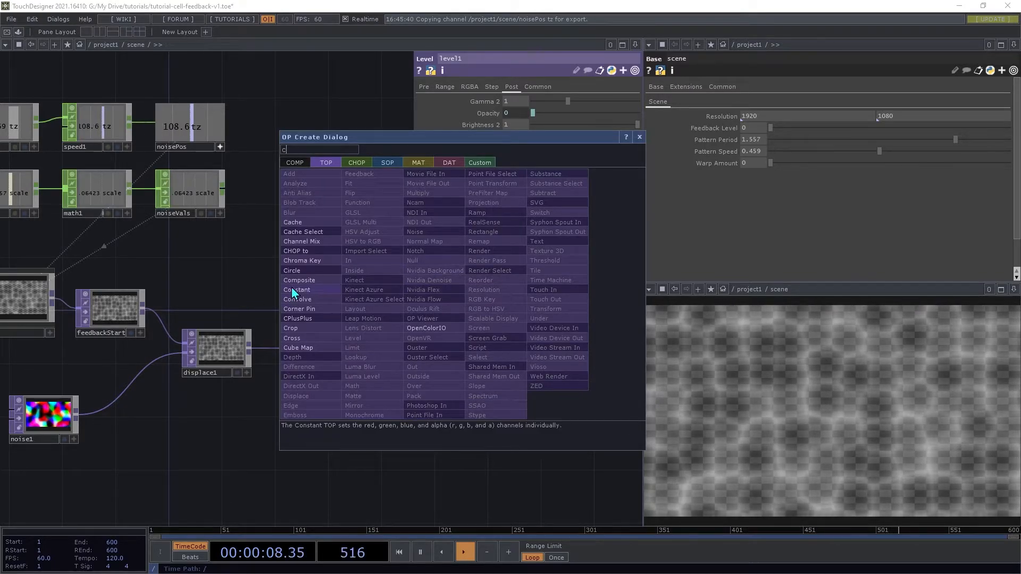
pyautogui.click(295, 281)
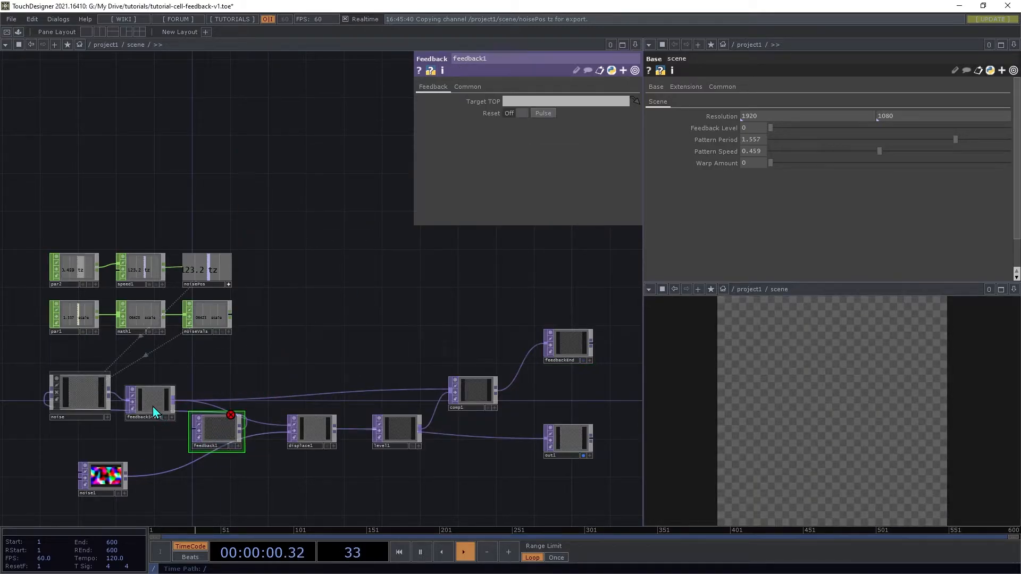
pyautogui.moveTo(198, 433)
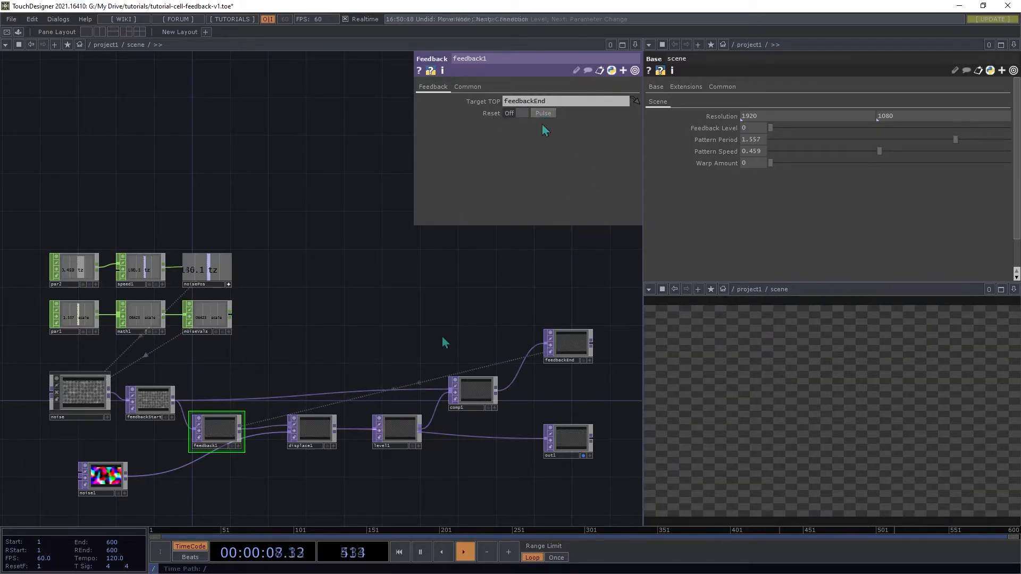
# Set comp1's Operation to Maximum and drag Feedback Level up to test the loop
pyautogui.click(472, 391)
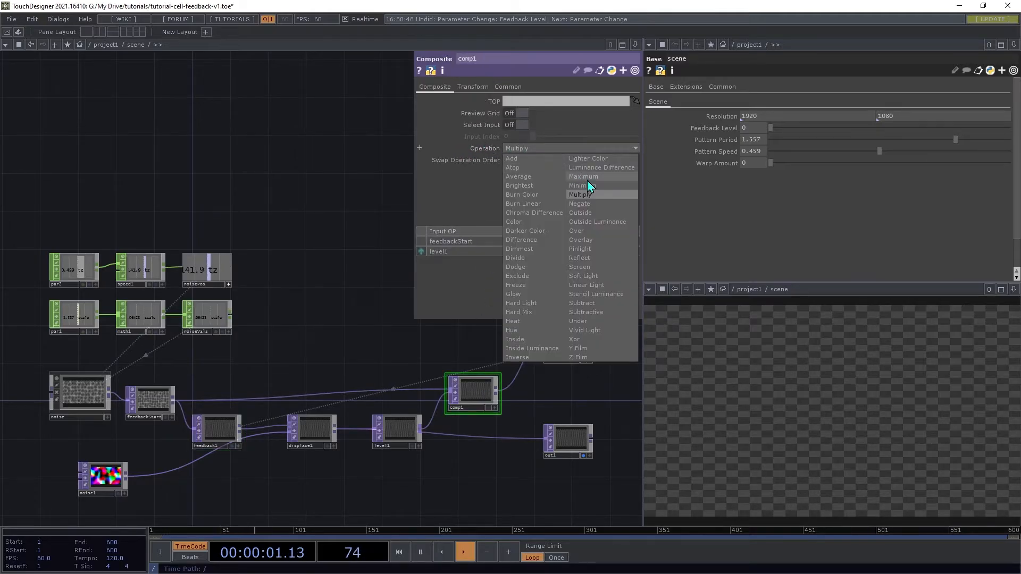
pyautogui.click(583, 176)
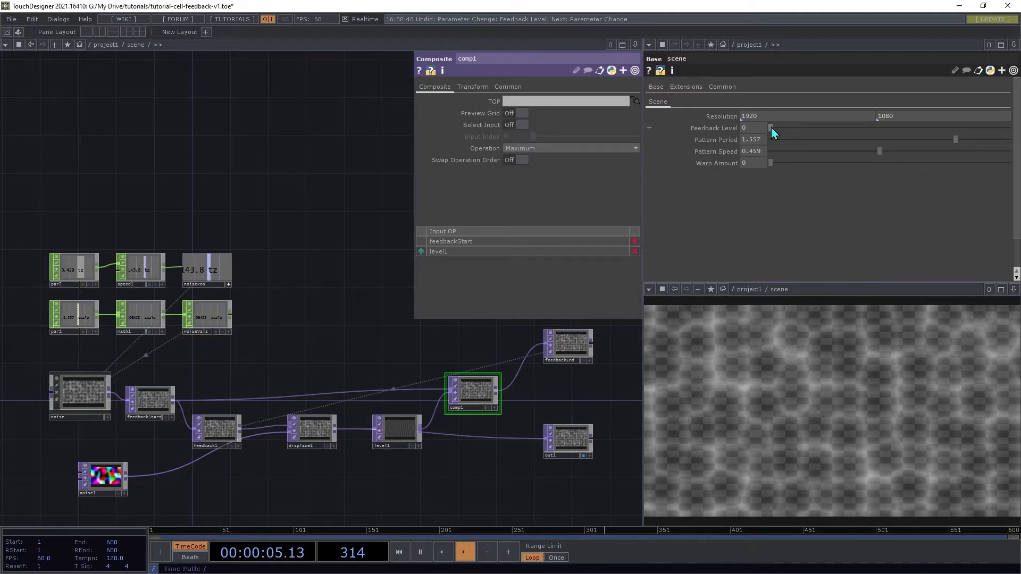
pyautogui.moveTo(772, 128); pyautogui.dragTo(840, 127)
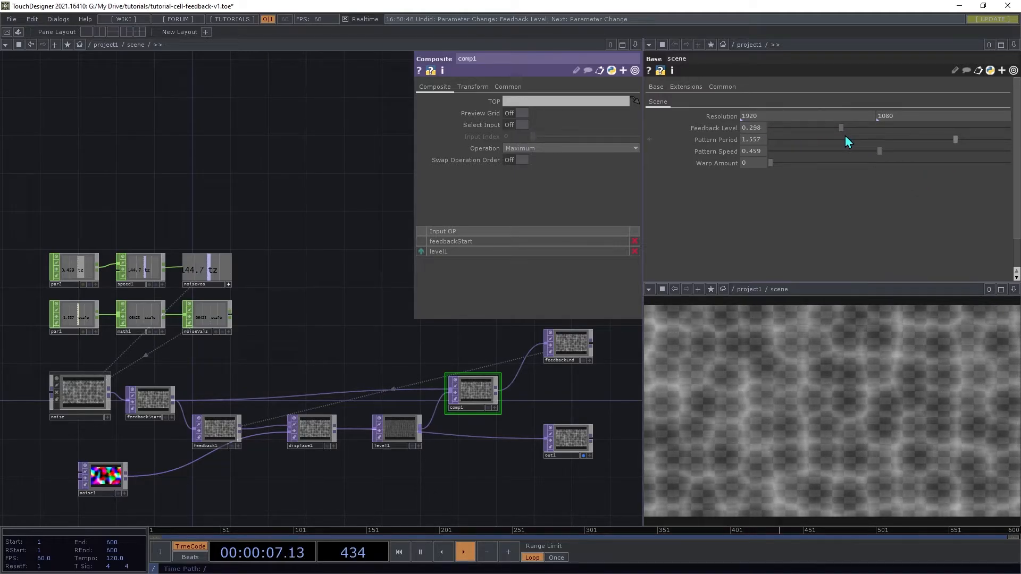
pyautogui.moveTo(840, 127); pyautogui.dragTo(1003, 127)
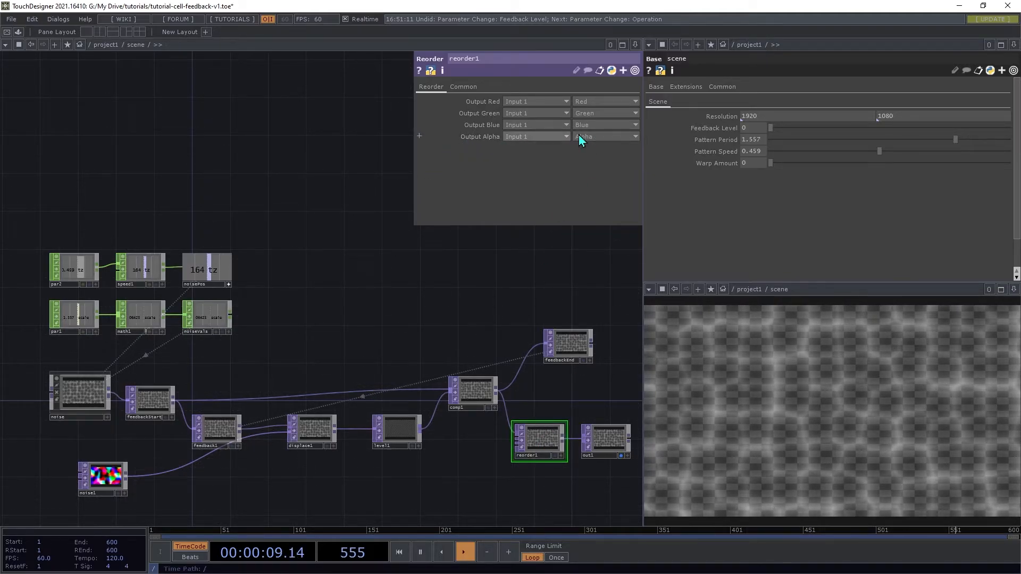
# Set reorder1's Output Alpha to One and raise Feedback Level to about 0.989
pyautogui.click(603, 136)
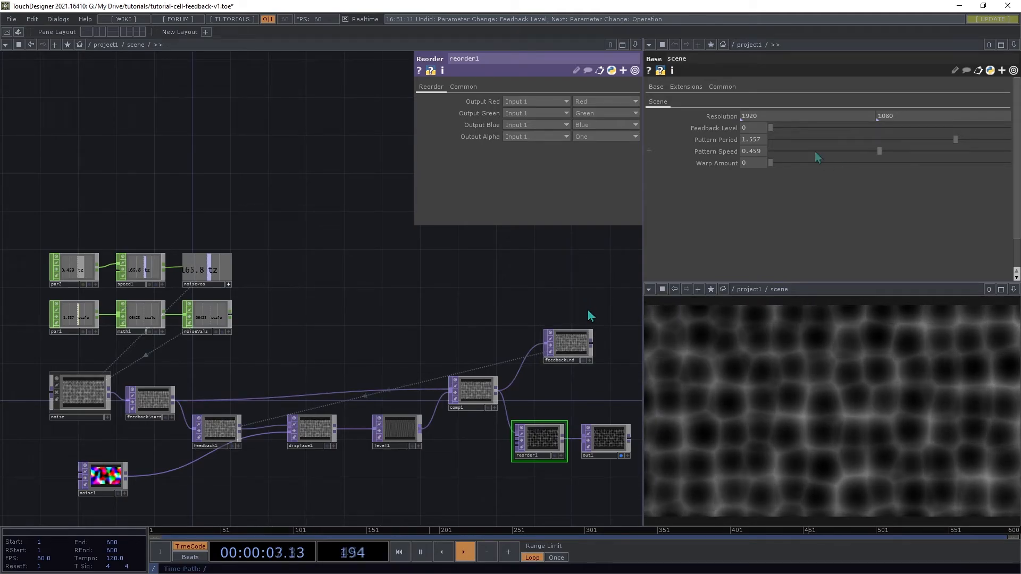
pyautogui.moveTo(772, 127); pyautogui.dragTo(822, 128)
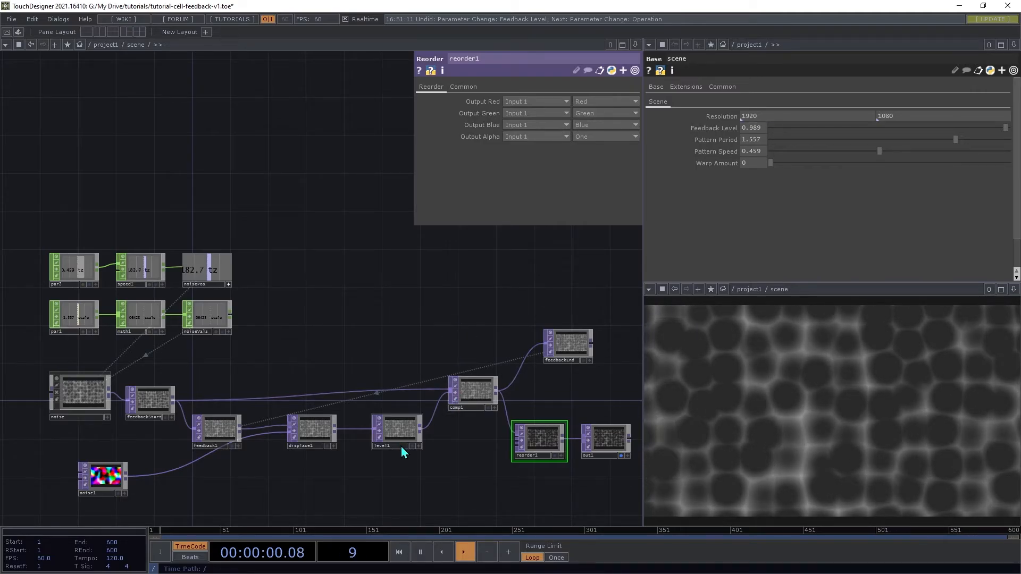
# Raise level1's Black Level to 0.04 on the Pre page for darker cell centres
pyautogui.click(396, 432)
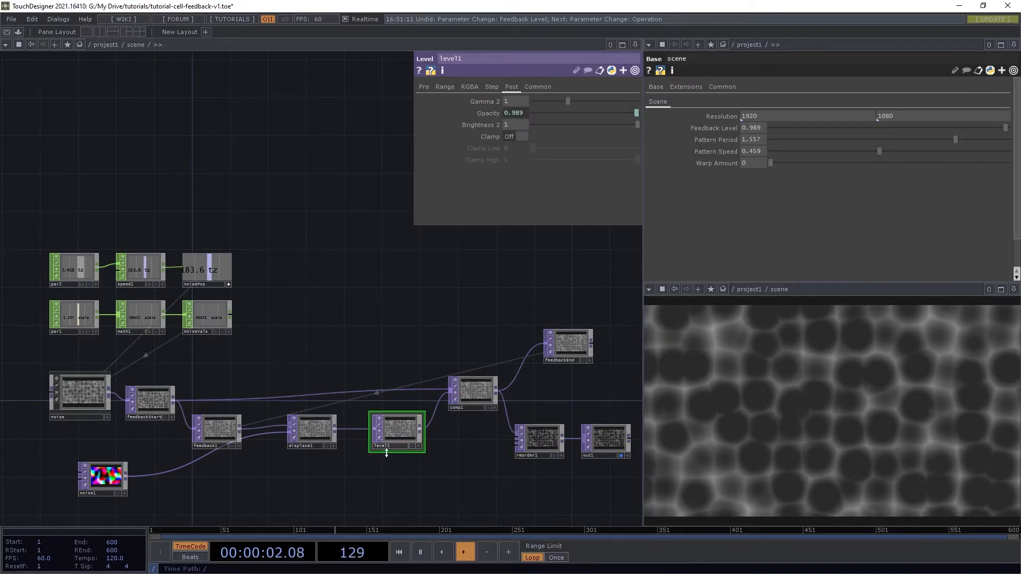
pyautogui.click(424, 86)
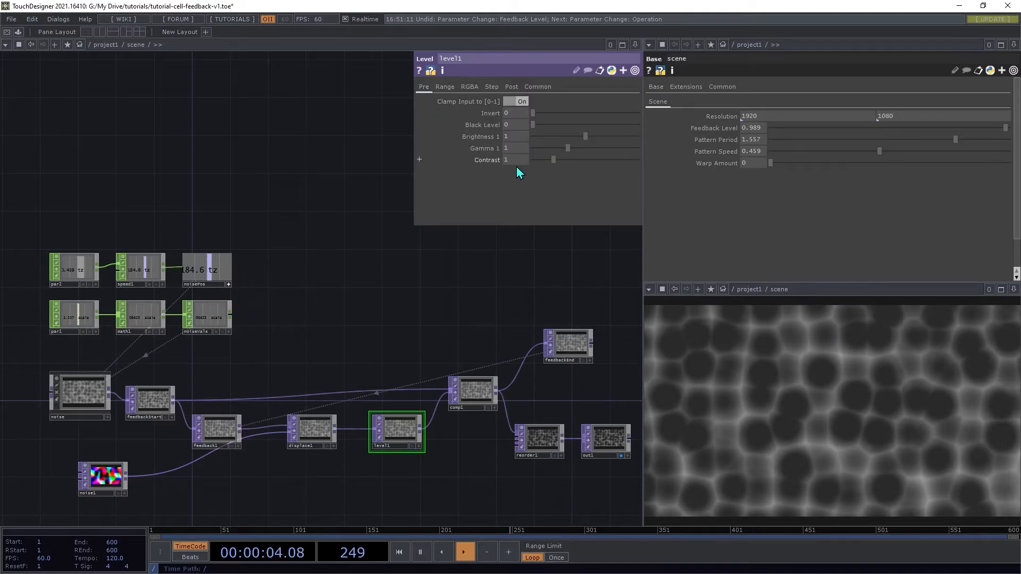
pyautogui.moveTo(531, 125); pyautogui.dragTo(534, 124)
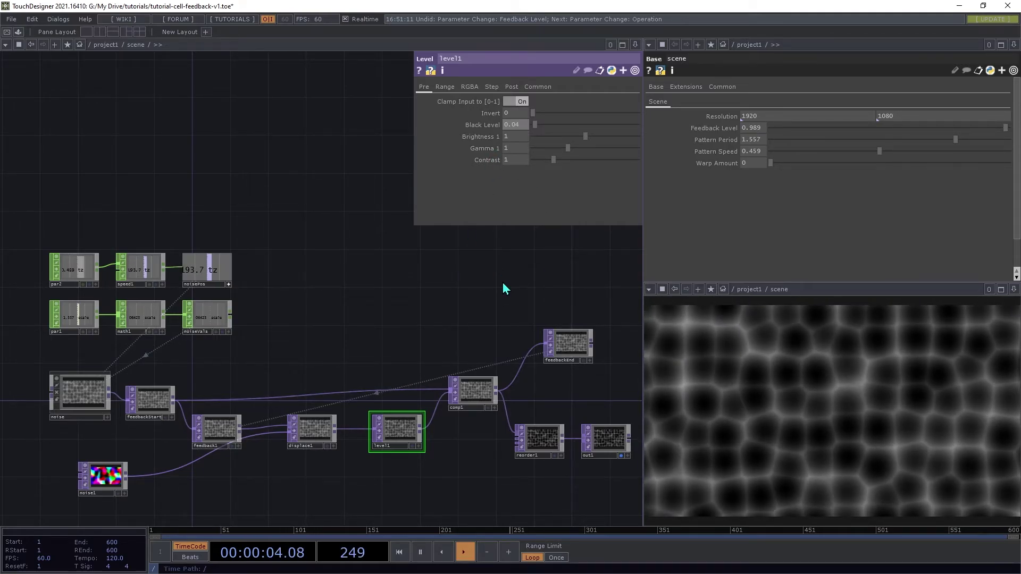
pyautogui.rightClick(504, 289)
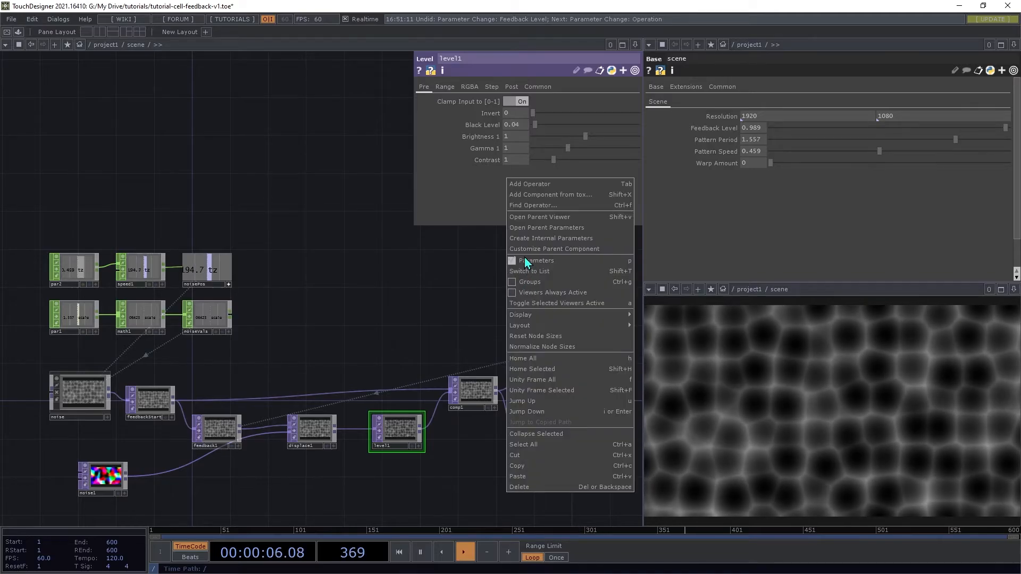
# Add a Feedback Limit parameter via Customize Parent Component to drive level1's Black Level
pyautogui.click(536, 260)
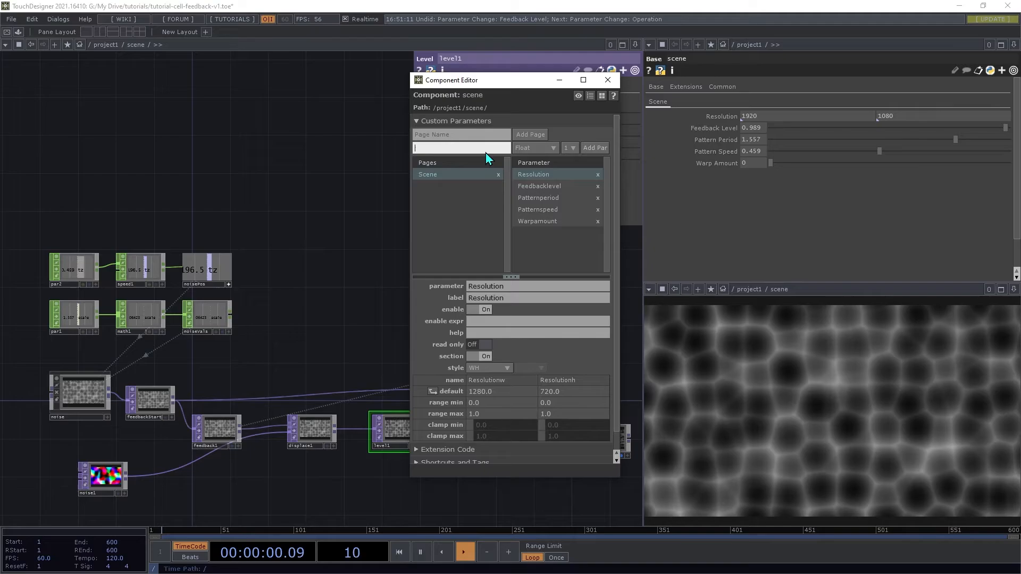
pyautogui.write('Feedb')
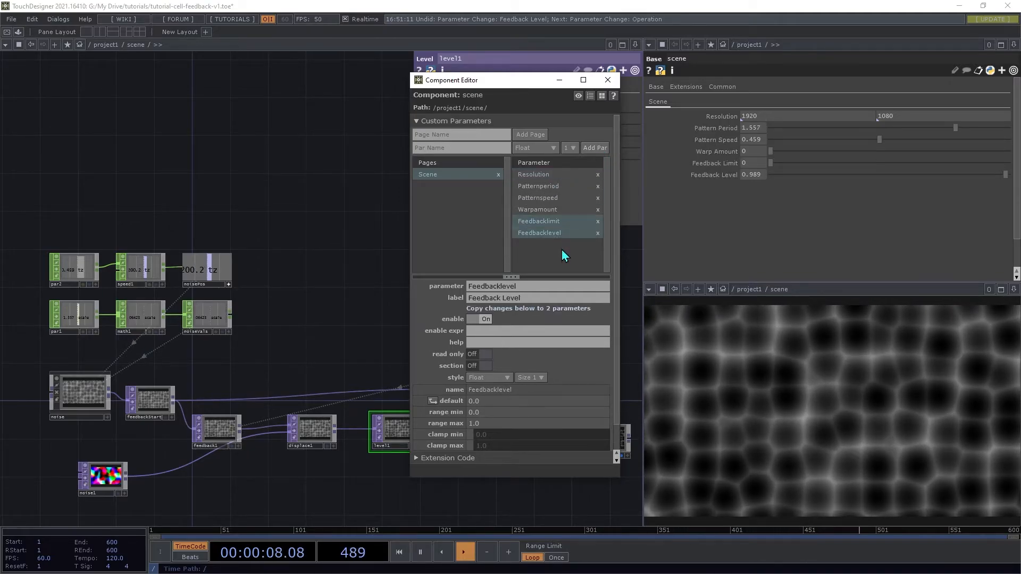
pyautogui.click(538, 222)
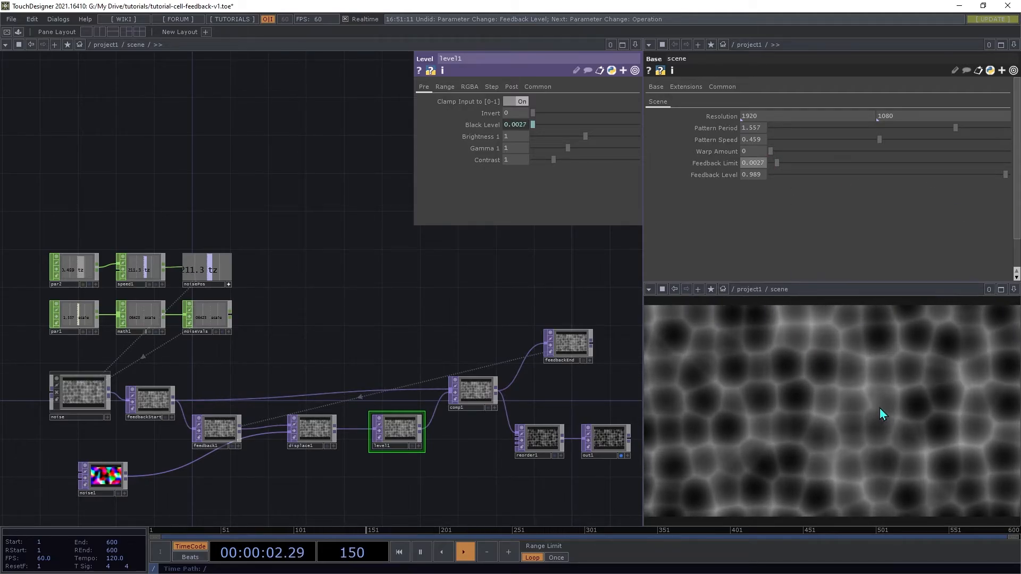
pyautogui.moveTo(792, 158)
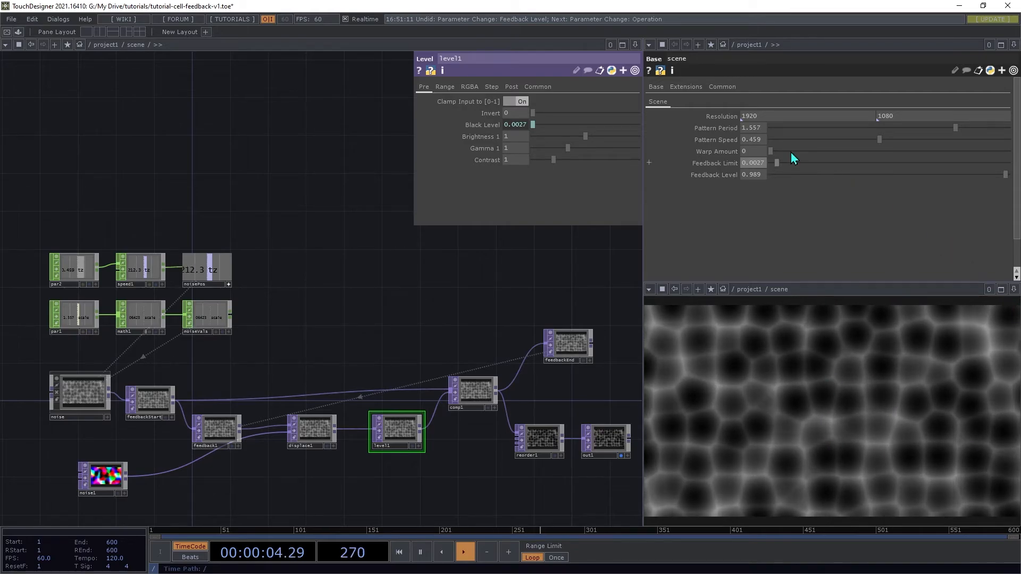
# Set Pattern Period 4, Warp Amount 0.0264 and Feedback Limit 0.0396 for streaky cells
pyautogui.moveTo(768, 151); pyautogui.dragTo(786, 151)
pyautogui.write('4')
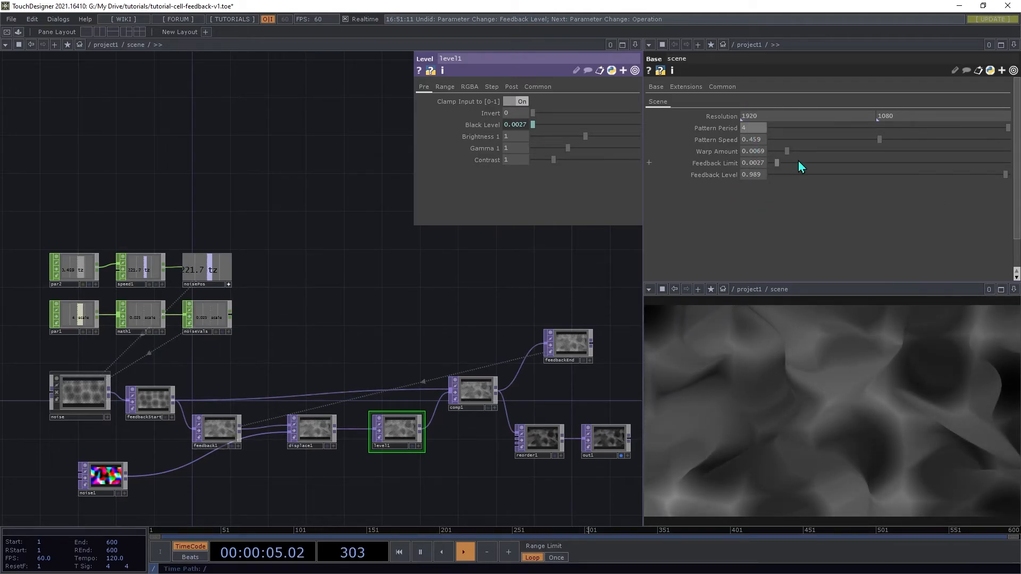
pyautogui.moveTo(786, 151); pyautogui.dragTo(875, 151)
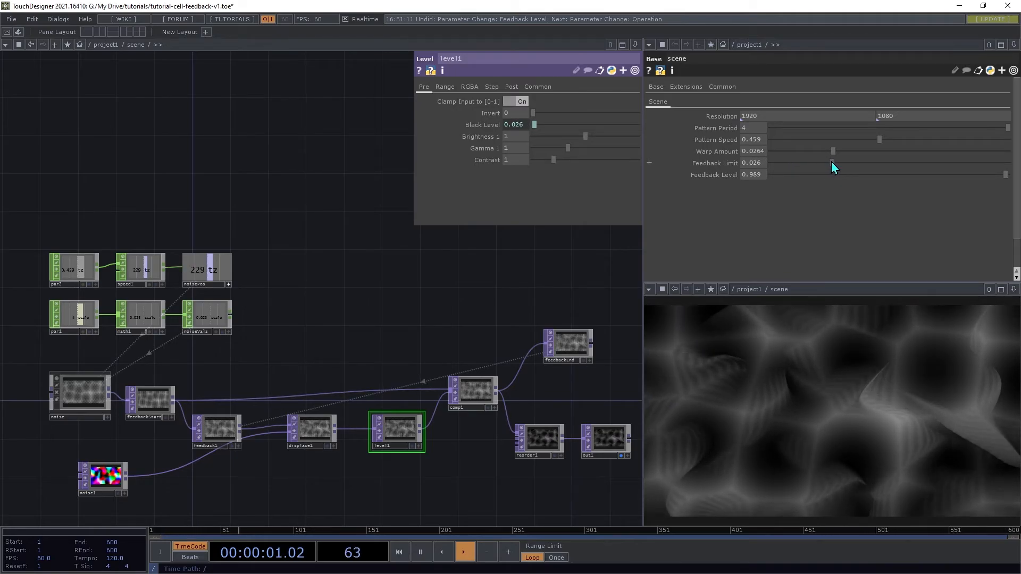
pyautogui.moveTo(834, 163); pyautogui.dragTo(853, 162)
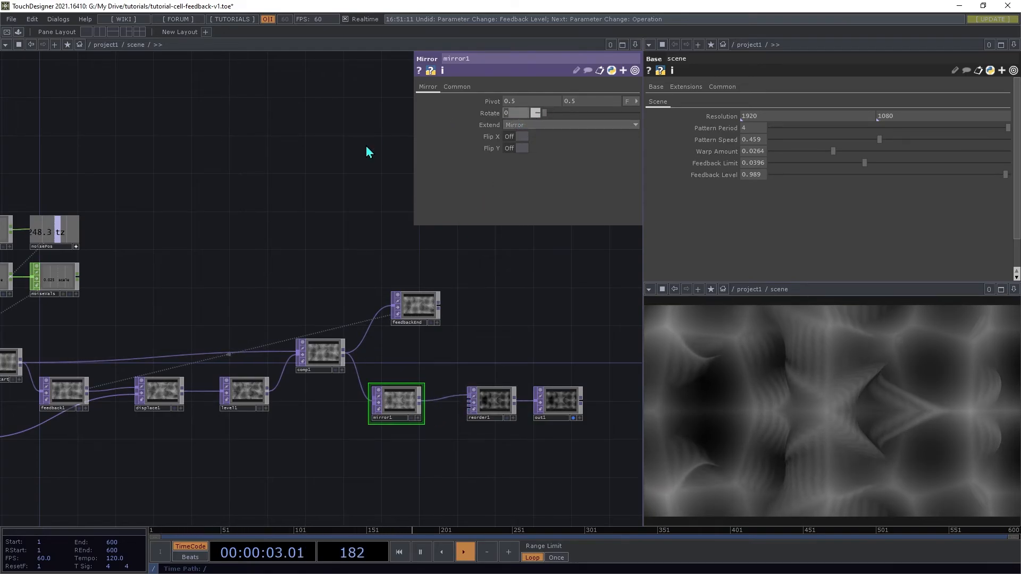
# Wire a Mirror TOP between comp1 and reorder1 with Extend set to Mirror
pyautogui.moveTo(534, 113); pyautogui.dragTo(567, 113)
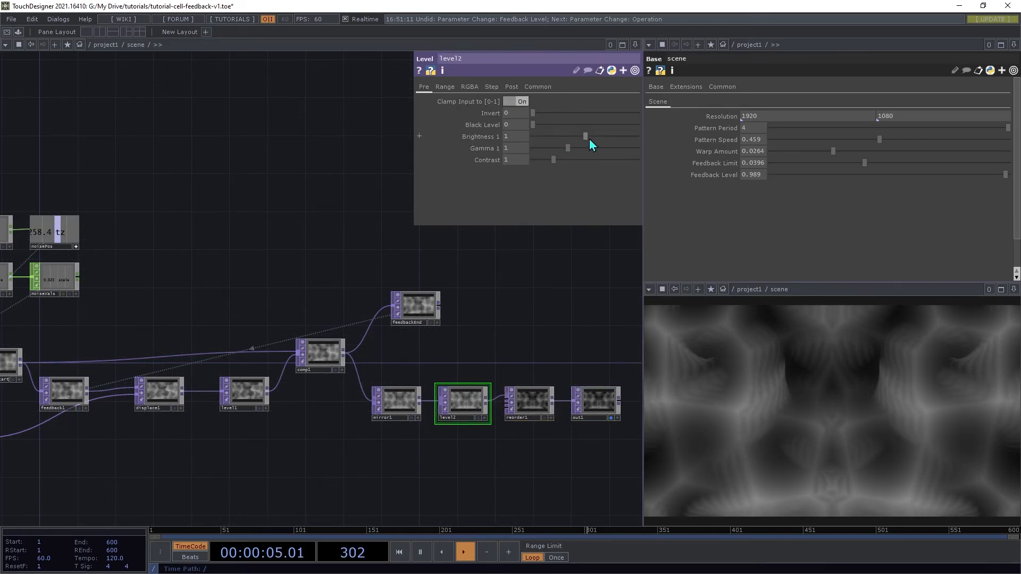
# Raise level2's Brightness 1 on the Pre page to about 1.37
pyautogui.moveTo(584, 136); pyautogui.dragTo(601, 136)
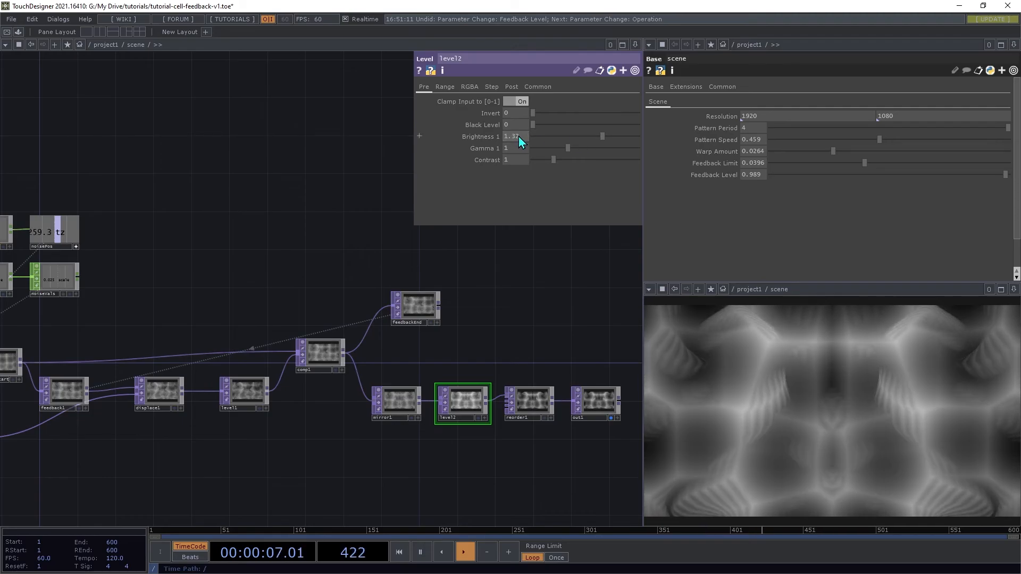